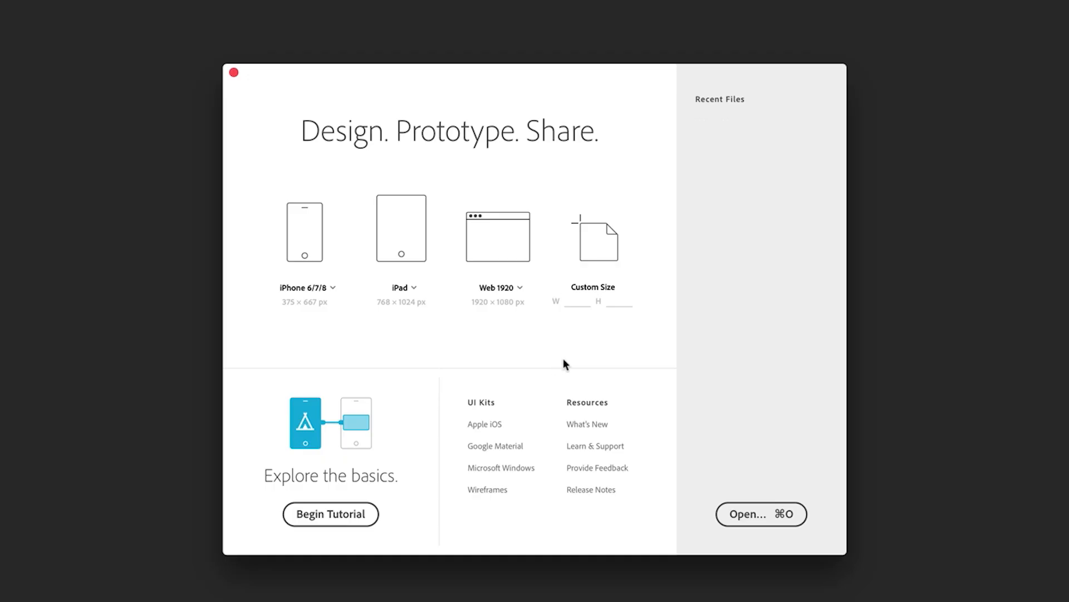
pyautogui.moveTo(257, 246)
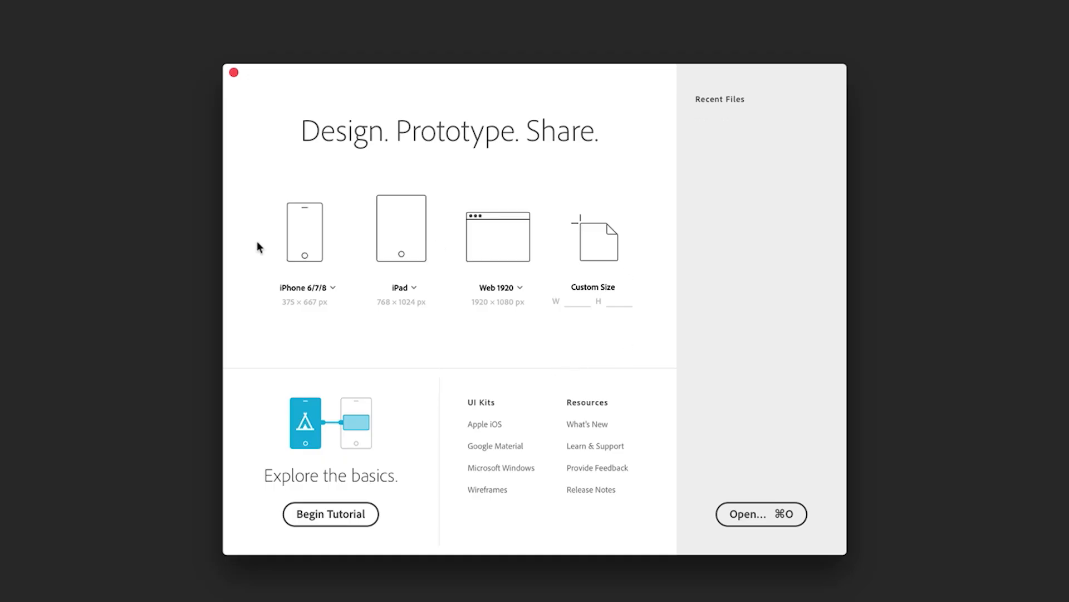
# Step: Start a new document from the iPhone 6/7/8 preset with one blank phone artboard
pyautogui.click(330, 515)
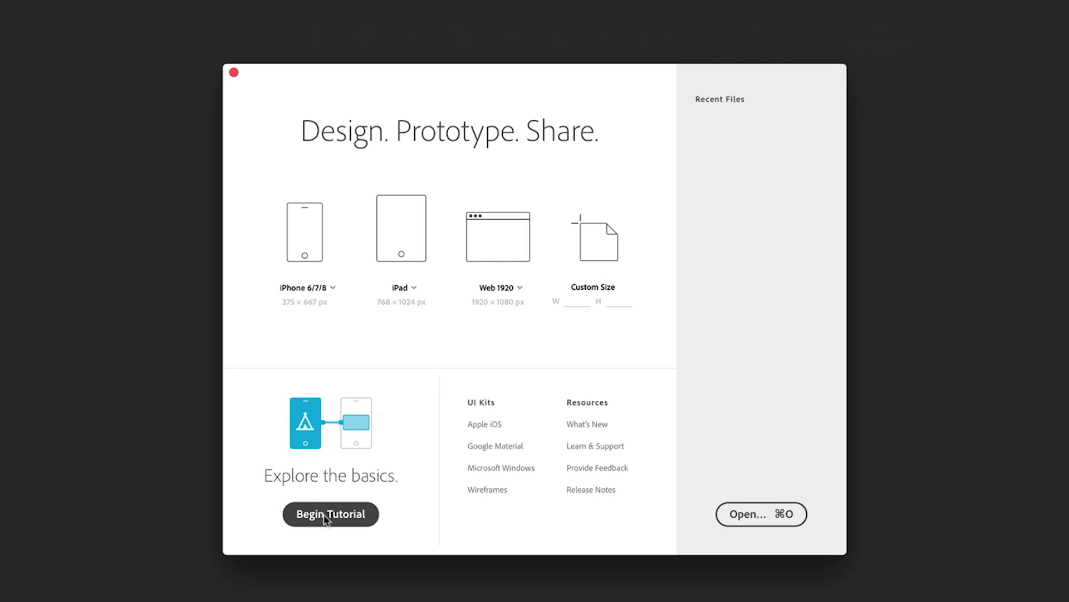
pyautogui.click(305, 232)
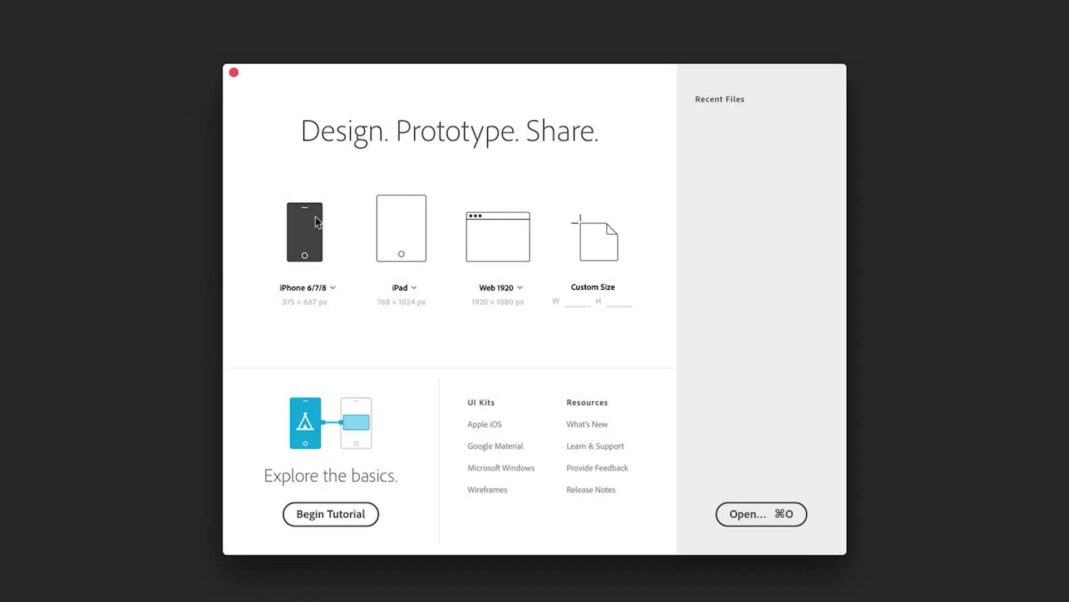
pyautogui.click(304, 230)
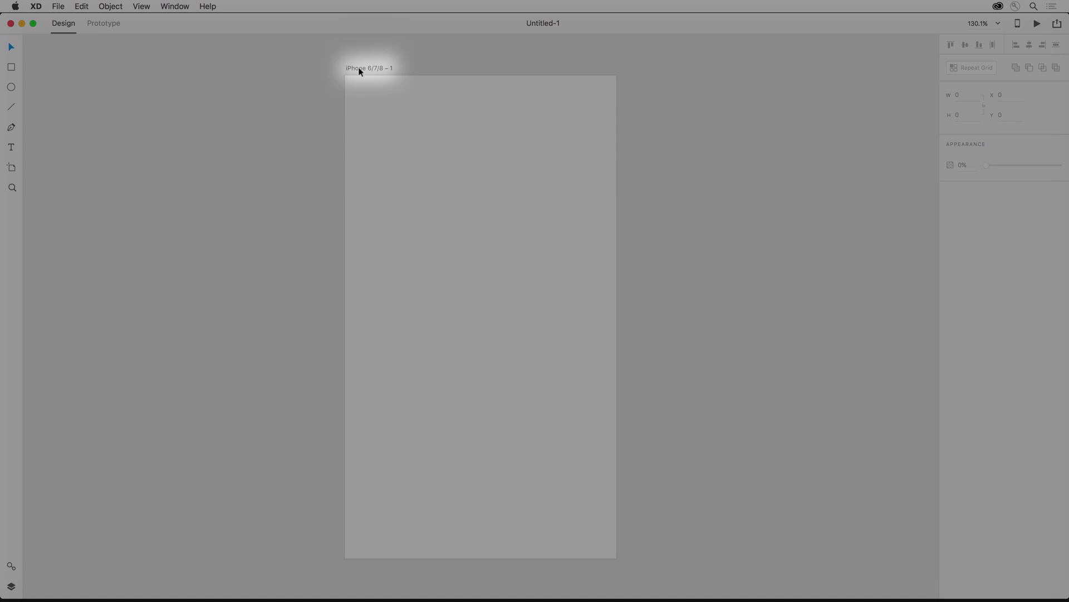
# Step: Name the artboard Splash and fill its background with a dark navy blue
pyautogui.write('Splash')
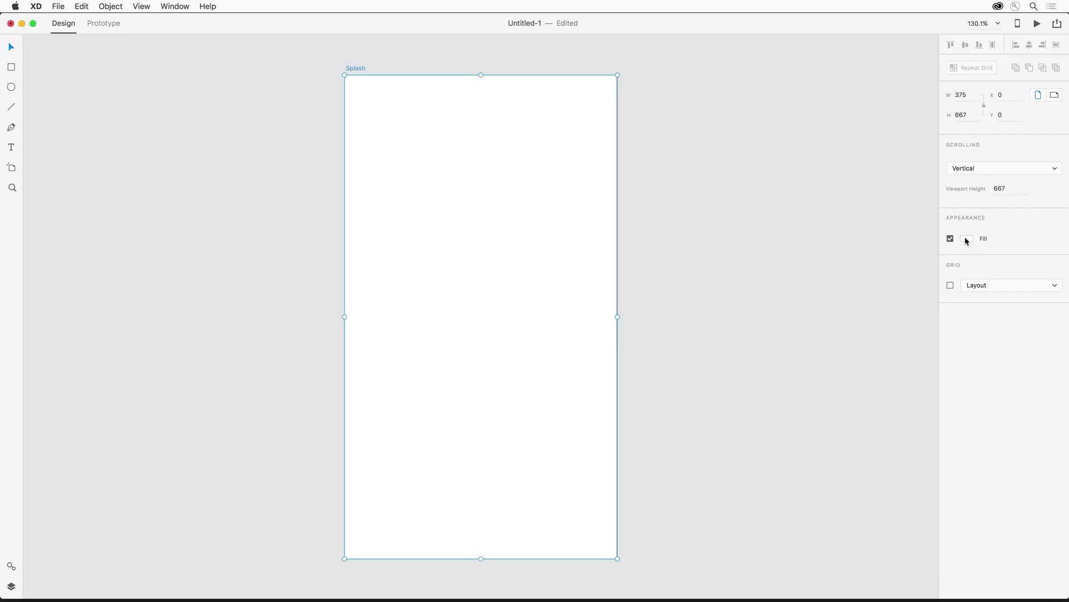
pyautogui.click(967, 238)
pyautogui.write('#1F4495')
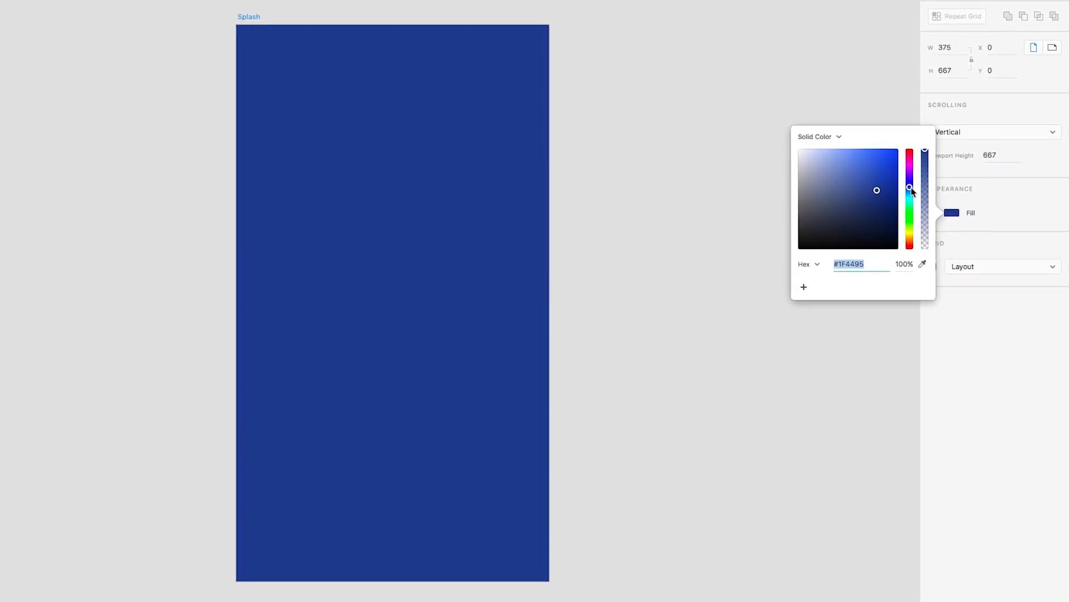
pyautogui.moveTo(877, 189); pyautogui.dragTo(874, 209)
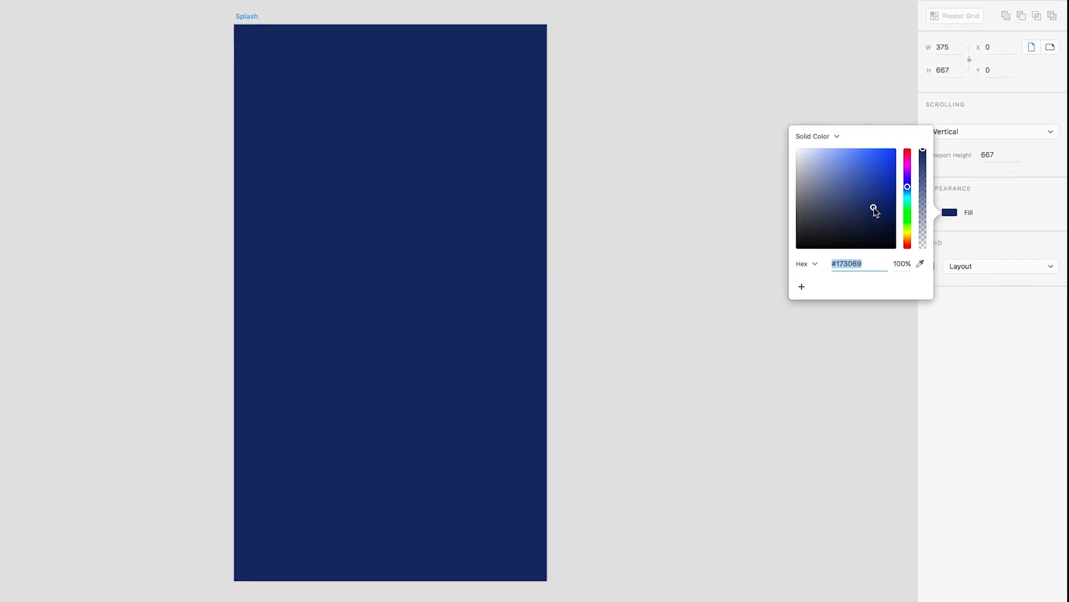
pyautogui.moveTo(911, 186); pyautogui.dragTo(910, 166)
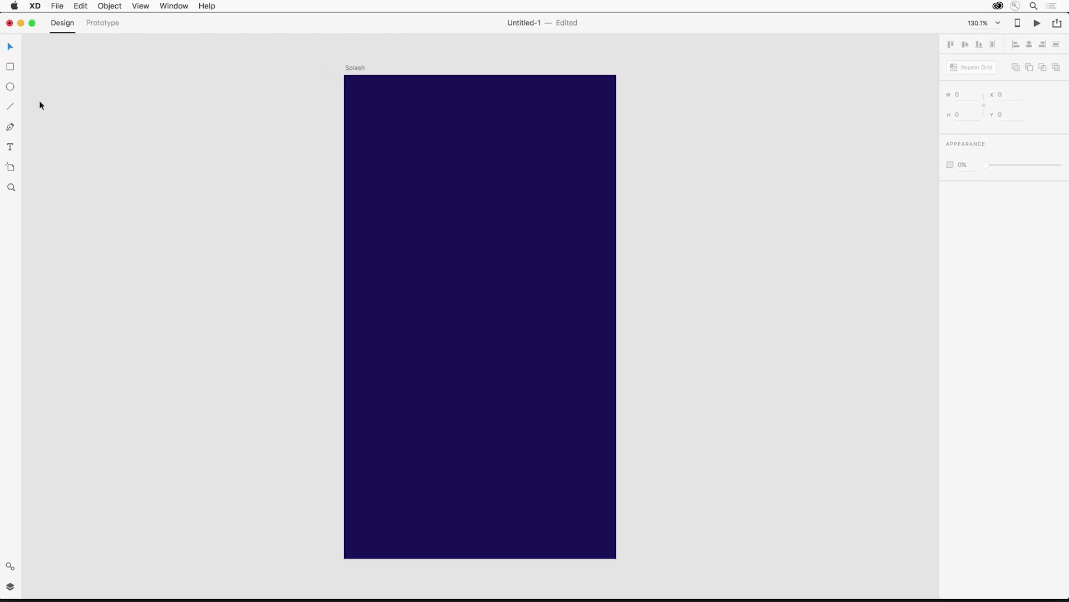
pyautogui.moveTo(11, 87)
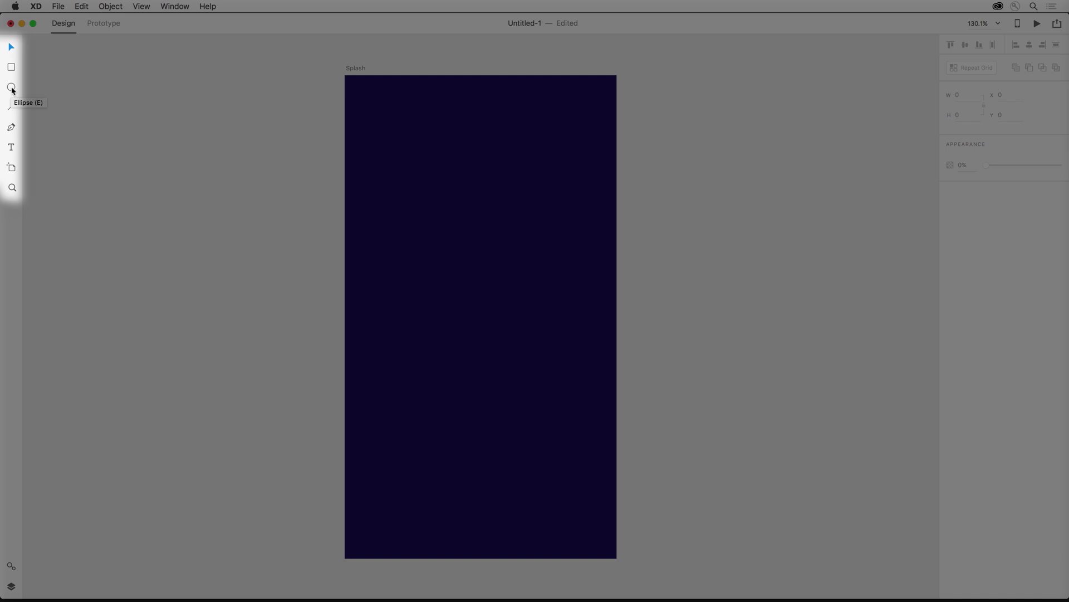
pyautogui.moveTo(14, 105)
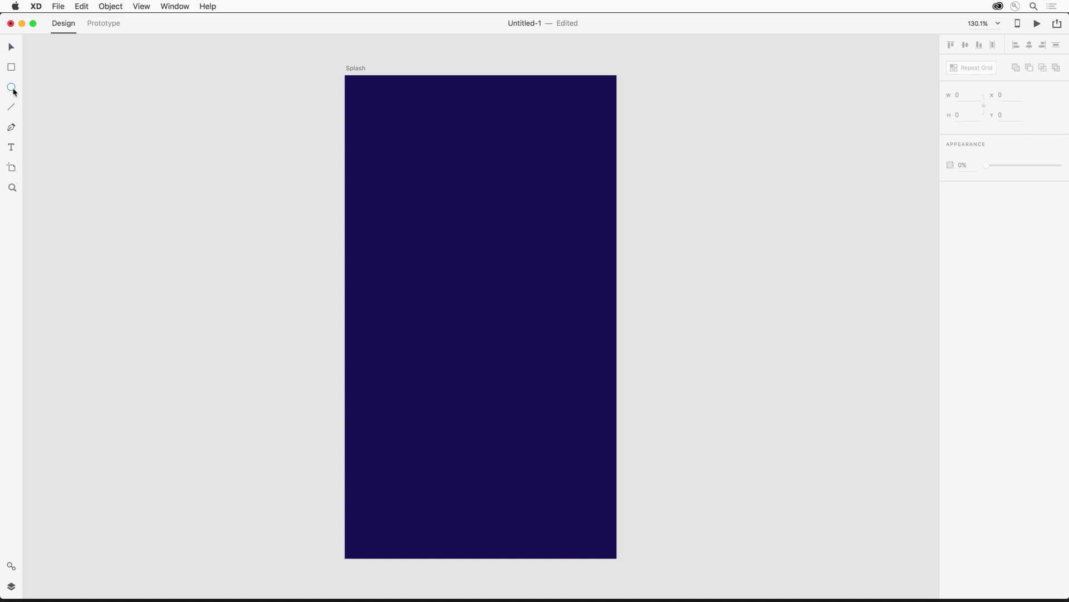
# Step: Draw a white circle about 131 px across in the upper middle of Splash
pyautogui.moveTo(392, 135); pyautogui.dragTo(416, 157)
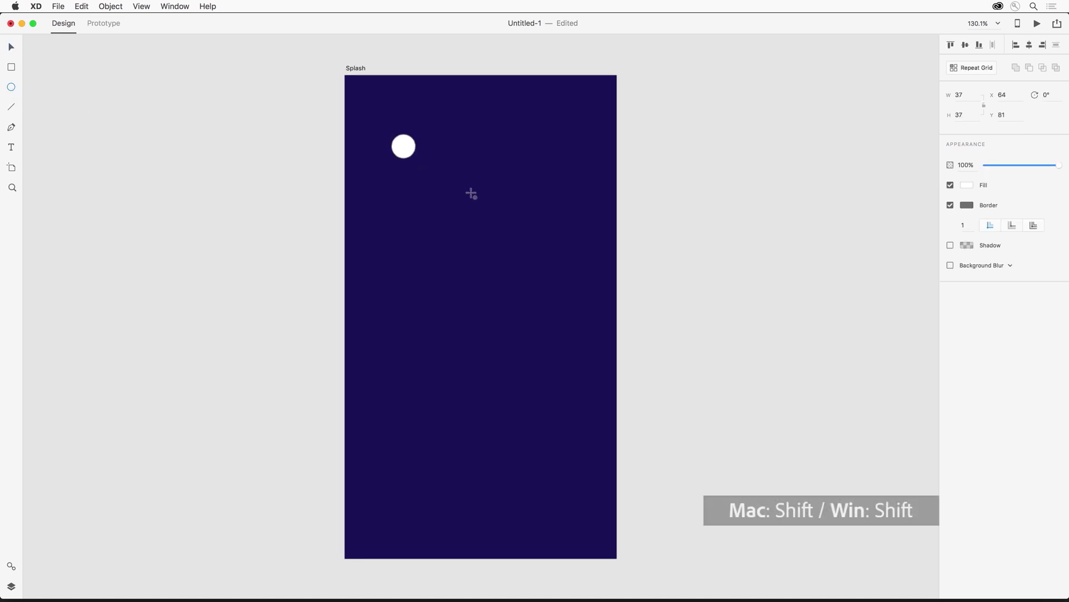
pyautogui.moveTo(415, 160); pyautogui.dragTo(470, 202)
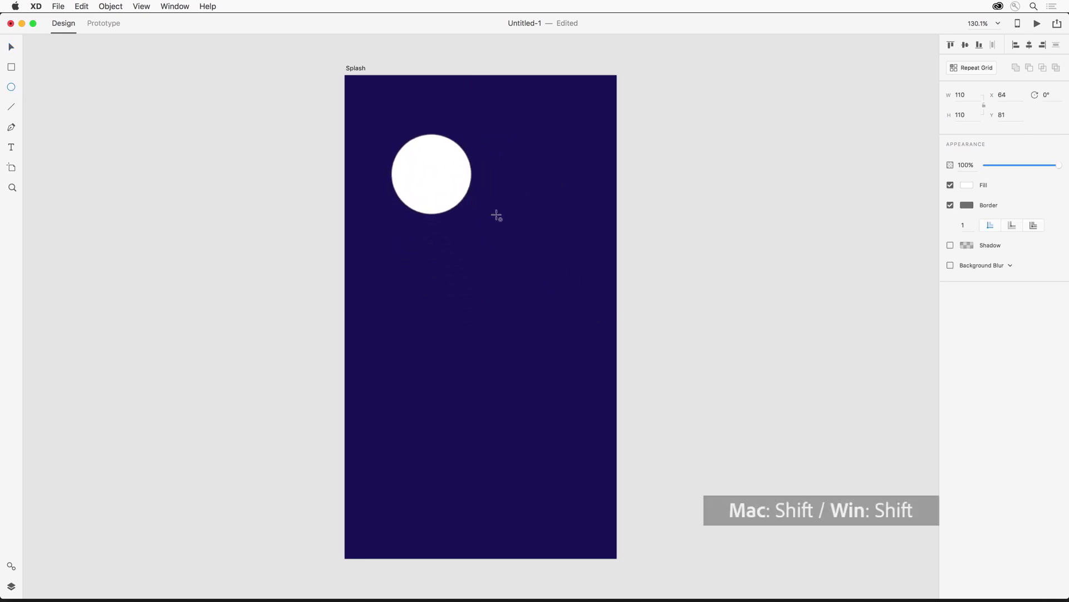
pyautogui.moveTo(470, 212); pyautogui.dragTo(486, 231)
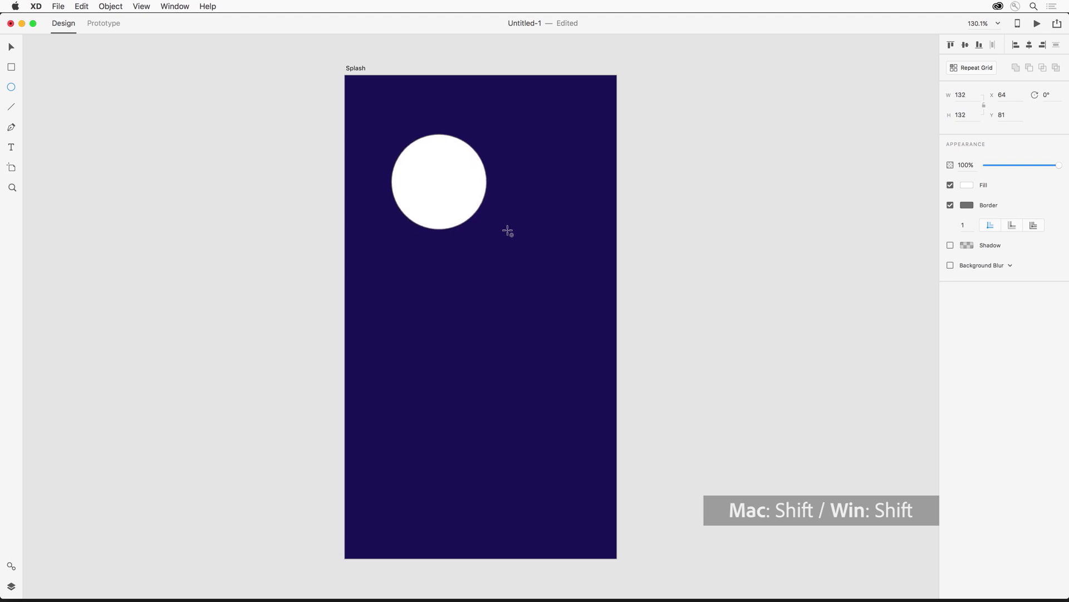
pyautogui.click(10, 48)
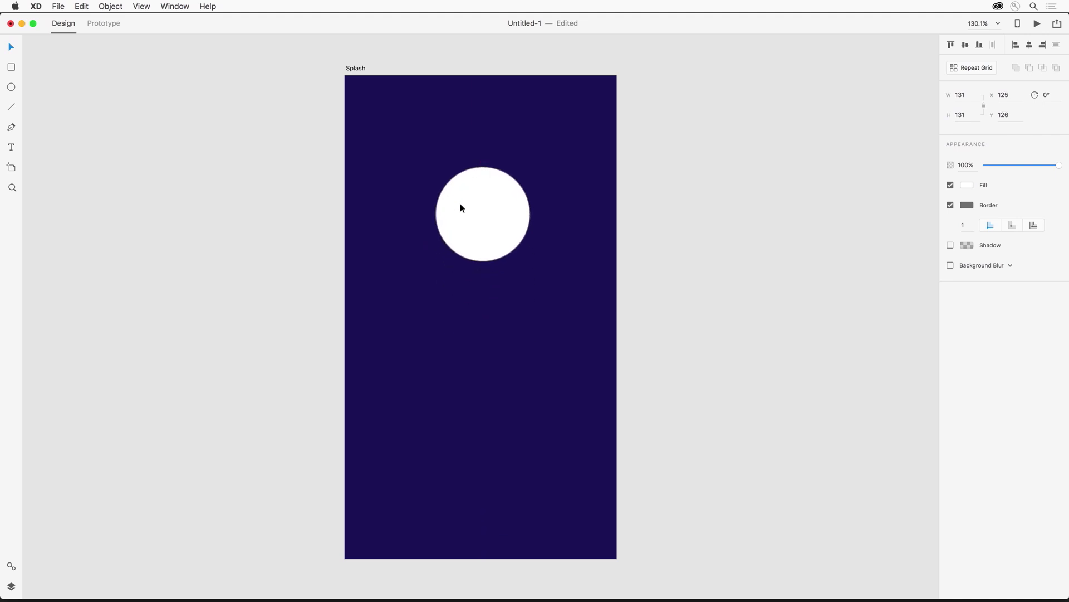
pyautogui.click(479, 213)
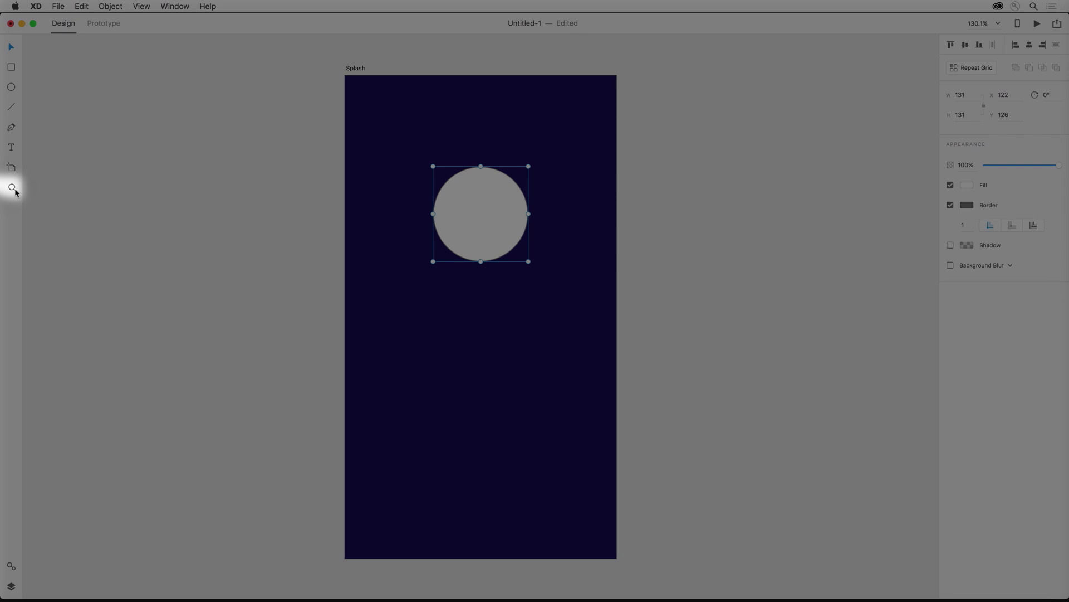
# Step: Zoom in and pull the circle's bottom anchor down into a pointed map-pin tip
pyautogui.click(139, 6)
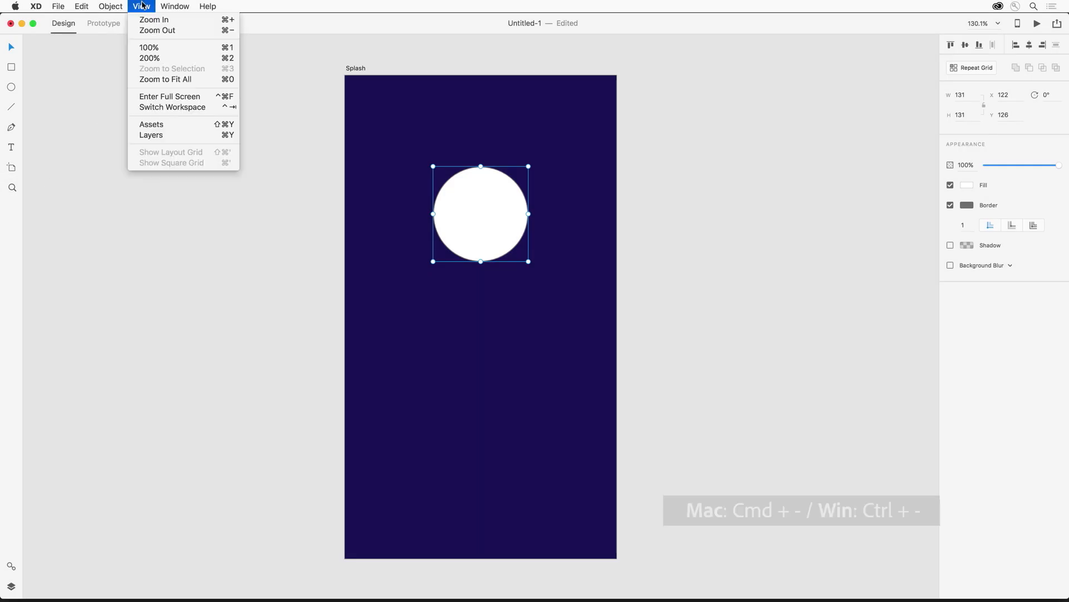
pyautogui.click(131, 192)
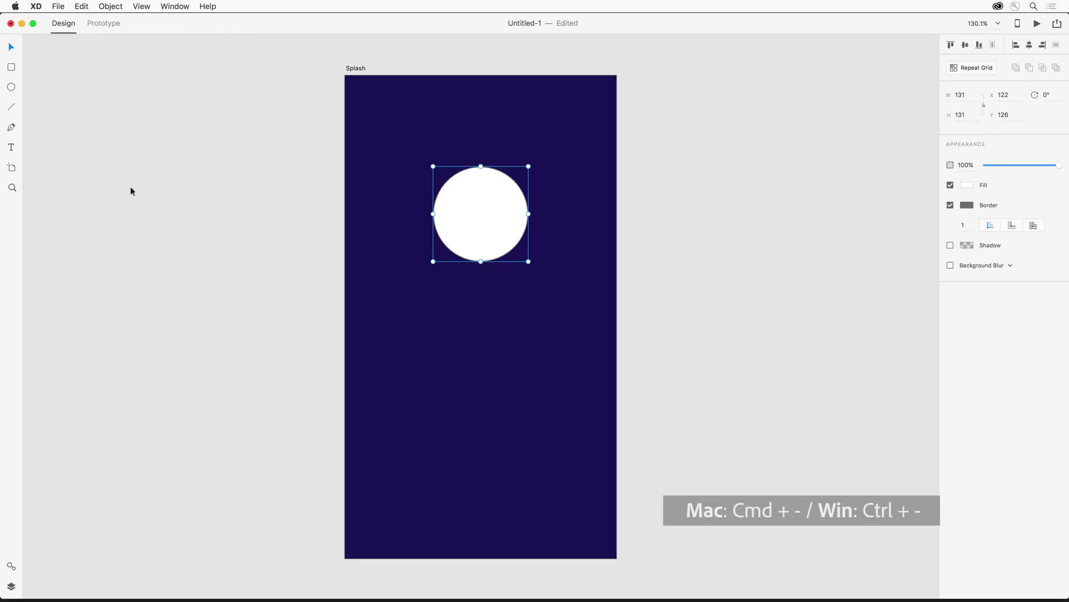
pyautogui.press('Cmd+=')
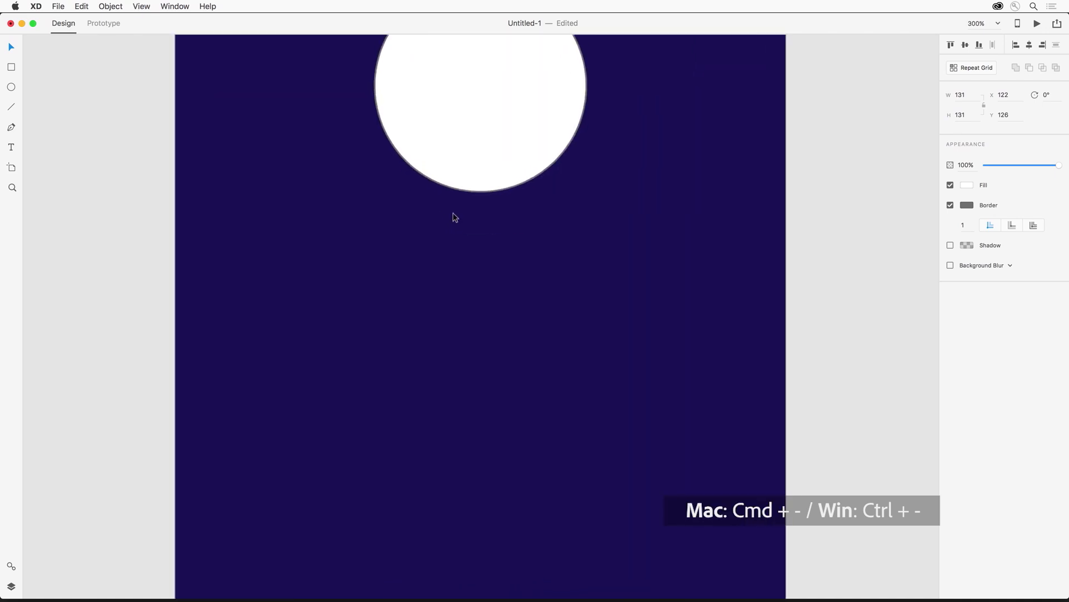
pyautogui.press('Cmd+-')
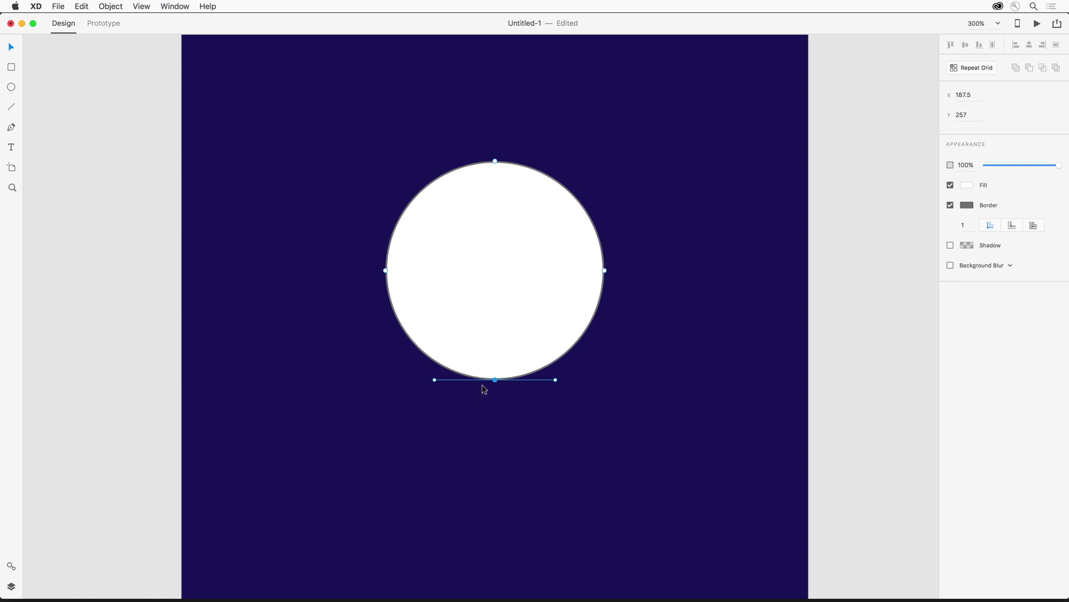
pyautogui.moveTo(495, 379); pyautogui.dragTo(495, 382)
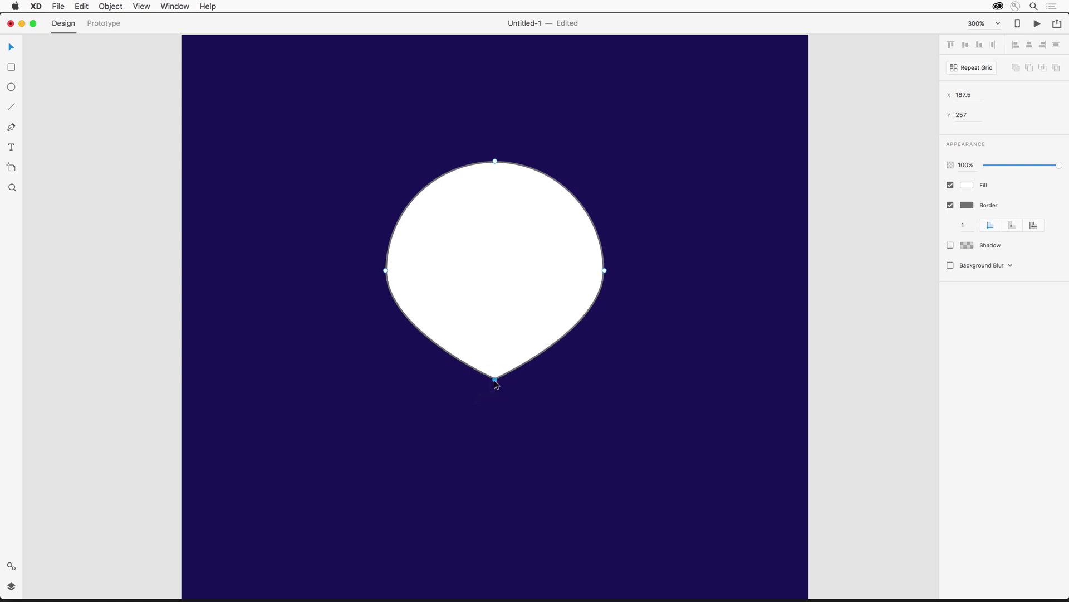
pyautogui.moveTo(494, 378); pyautogui.dragTo(500, 453)
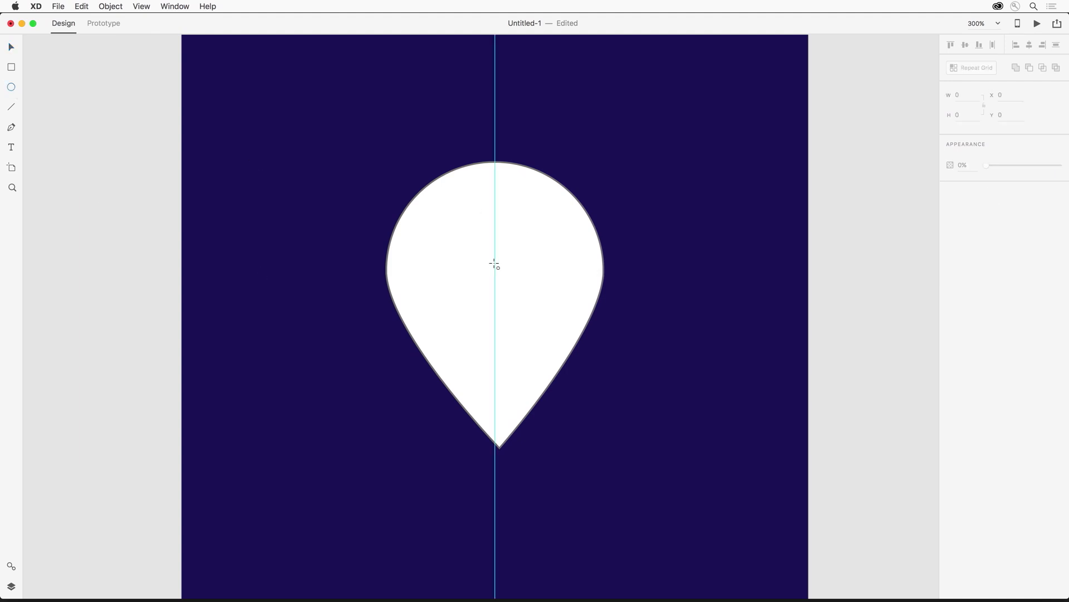
pyautogui.moveTo(494, 265)
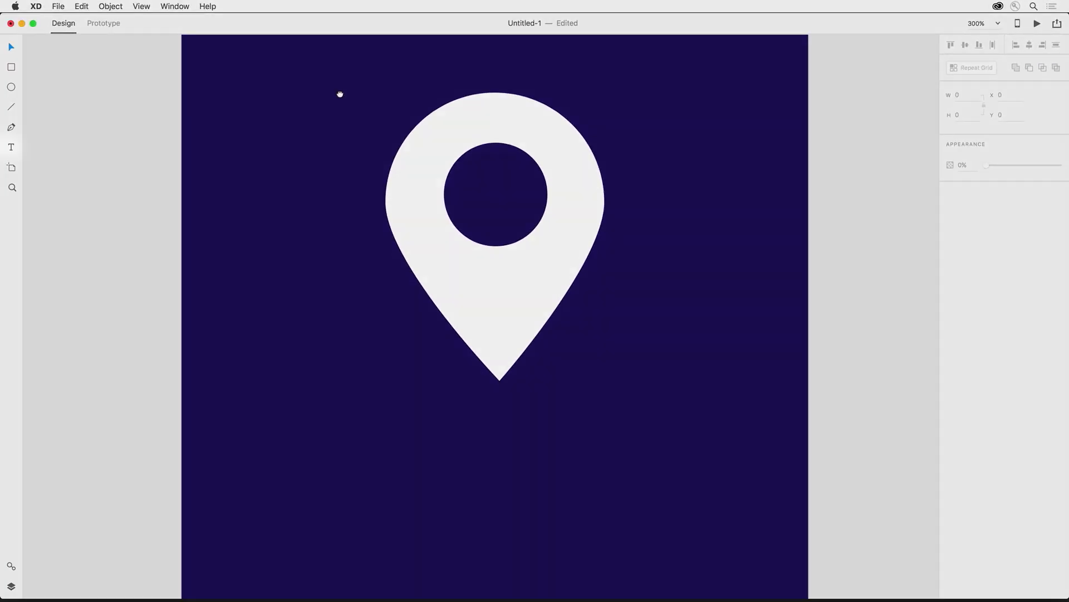
# Step: Add the word xplor below the pin in large white type, size 60
pyautogui.click(11, 147)
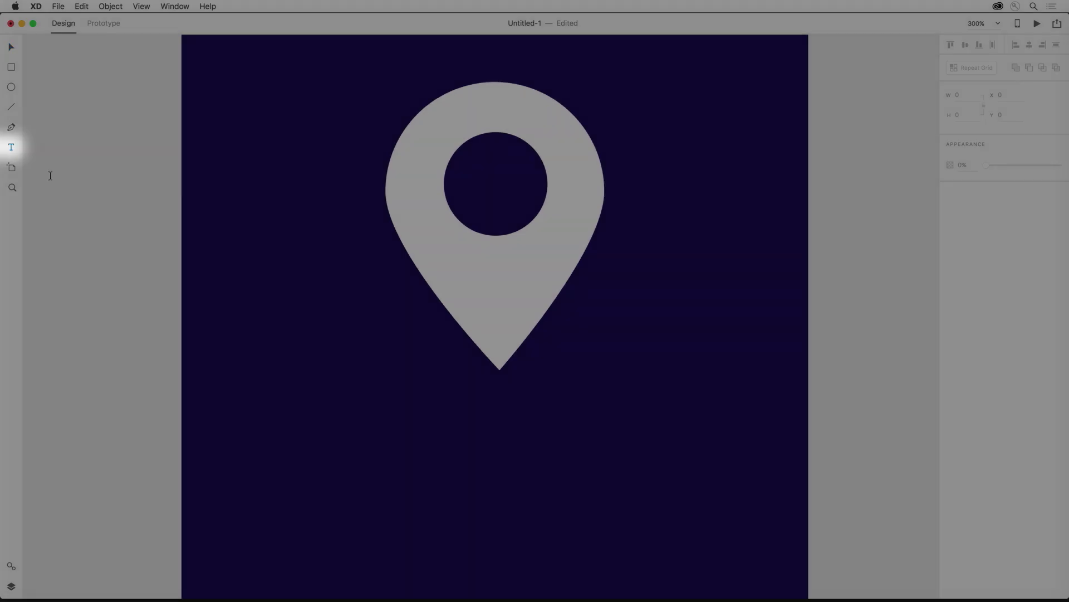
pyautogui.write('xplor')
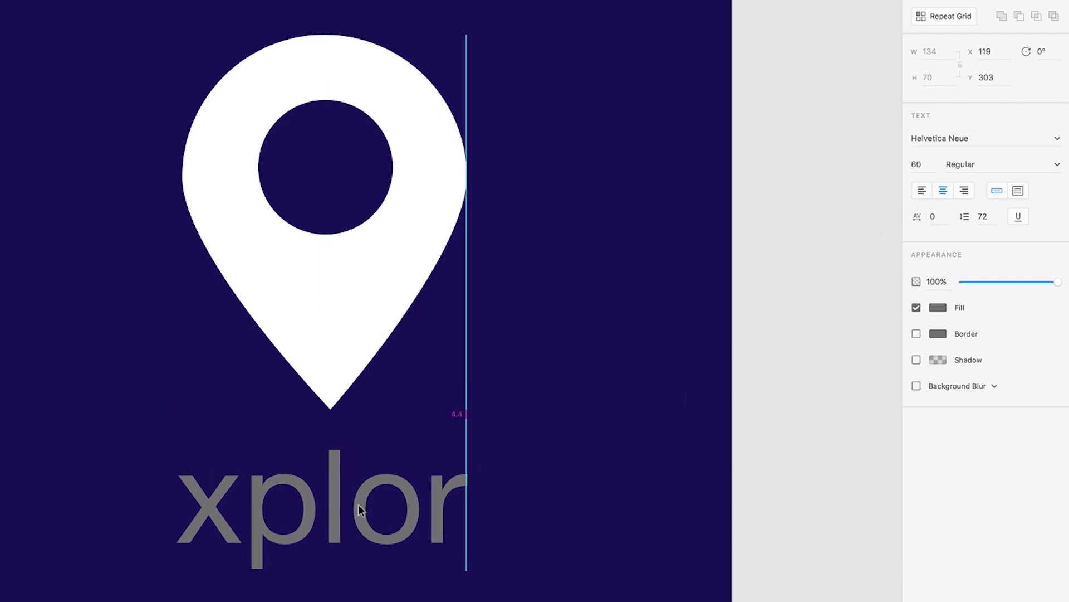
pyautogui.click(937, 308)
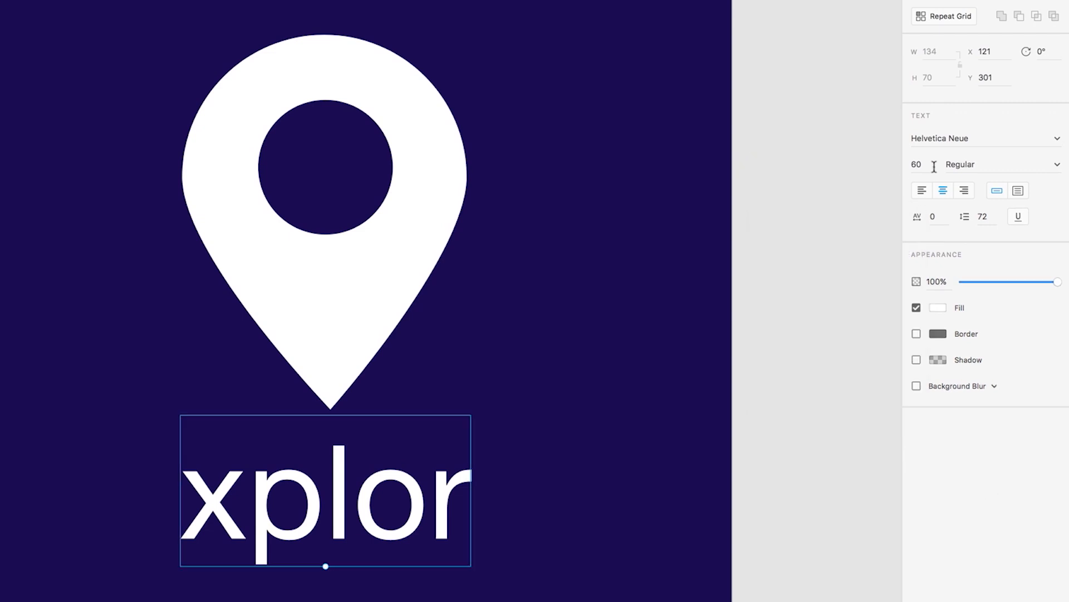
pyautogui.click(985, 138)
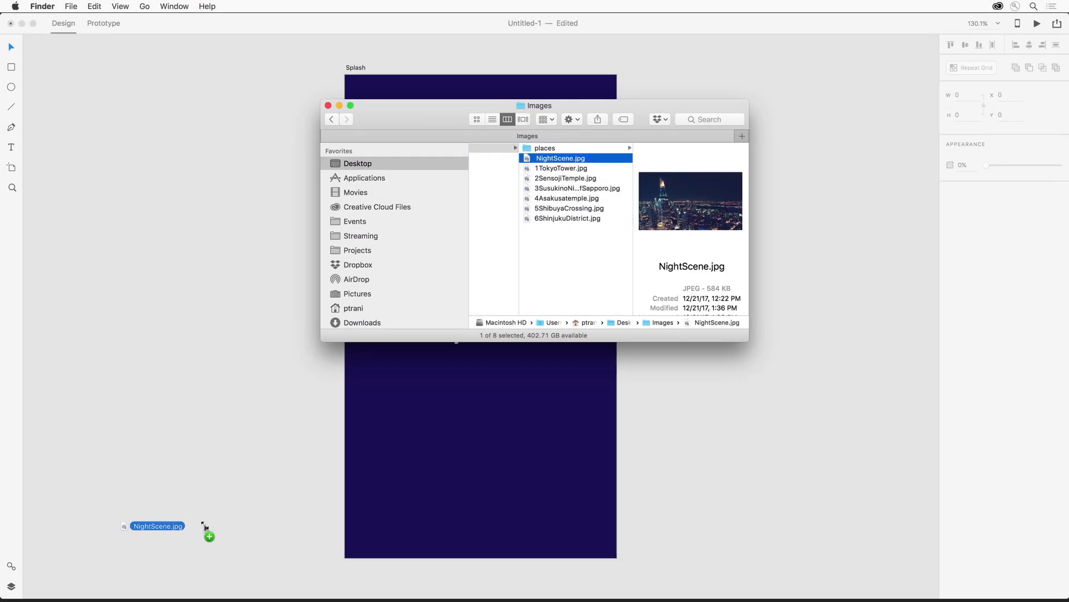
# Step: Bring NightScene.jpg from the Images folder onto the lower Splash artboard
pyautogui.moveTo(157, 525); pyautogui.dragTo(501, 466)
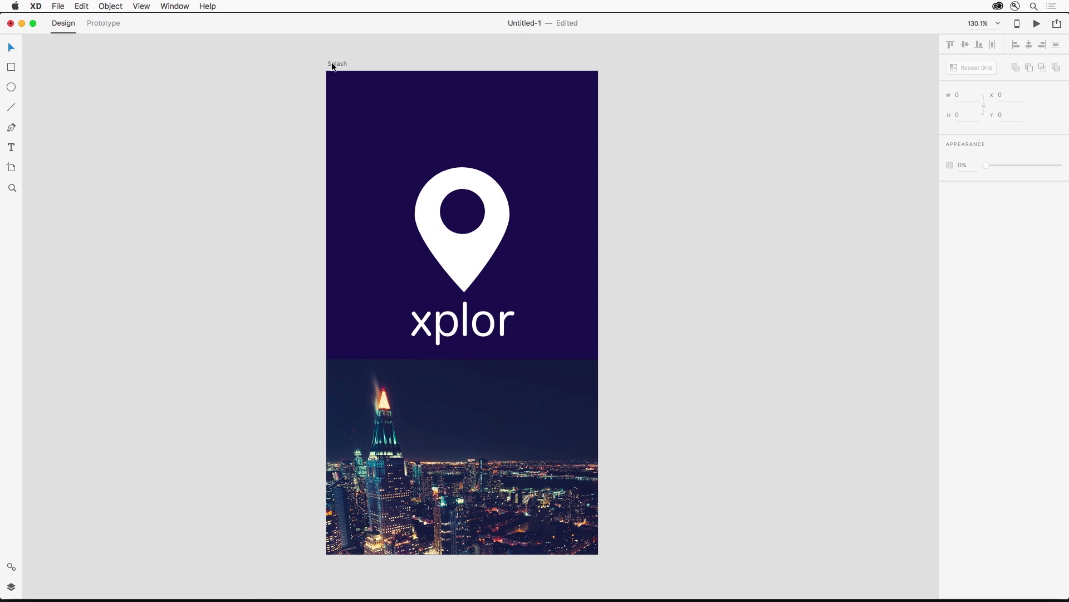
# Step: Recolour the Splash background to navy #151F43 and save it as a swatch
pyautogui.click(336, 62)
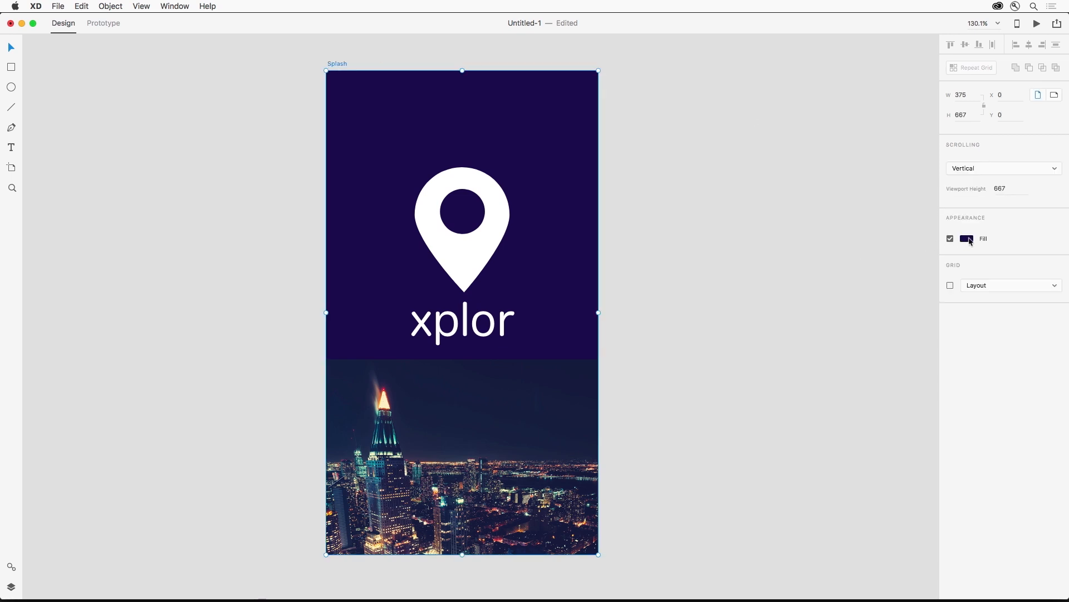
pyautogui.click(967, 238)
pyautogui.write('#151F43')
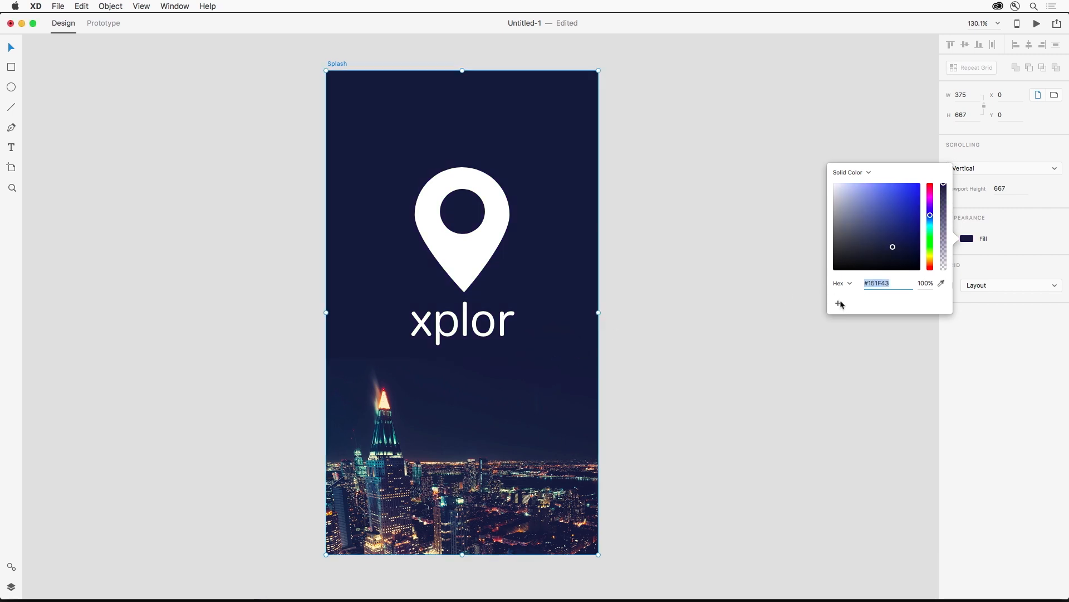
pyautogui.click(837, 303)
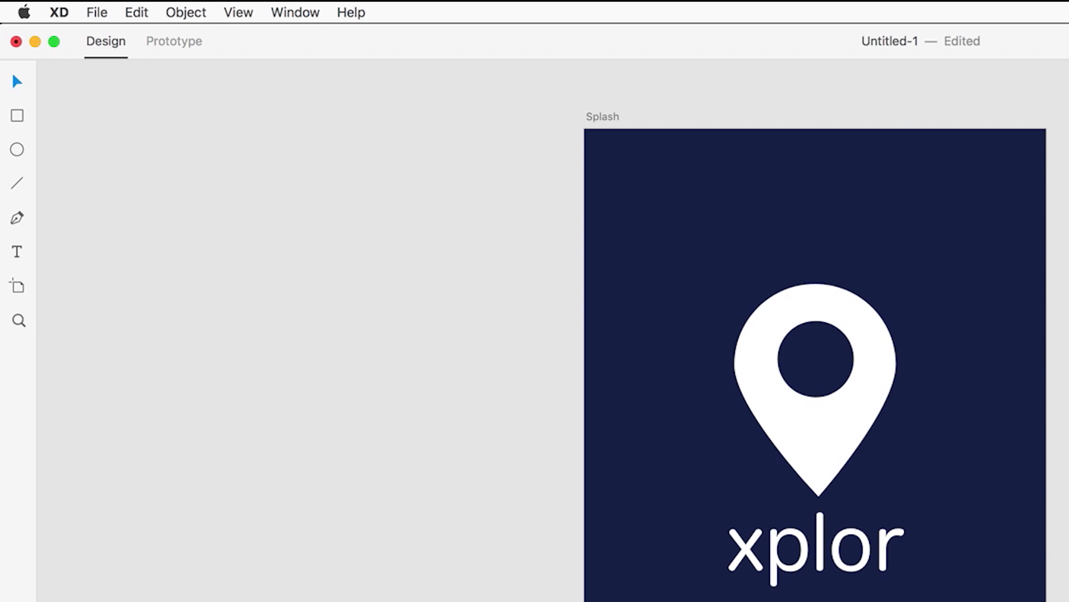
# Step: Add a second iPhone 6/7/8 artboard named Places filled with the same navy
pyautogui.click(18, 285)
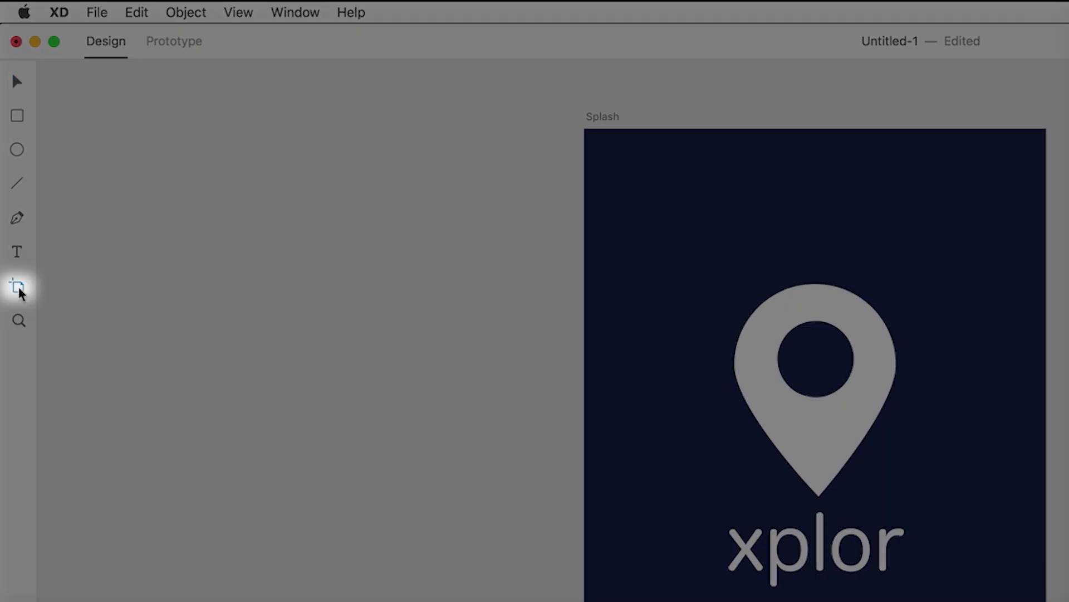
pyautogui.click(16, 286)
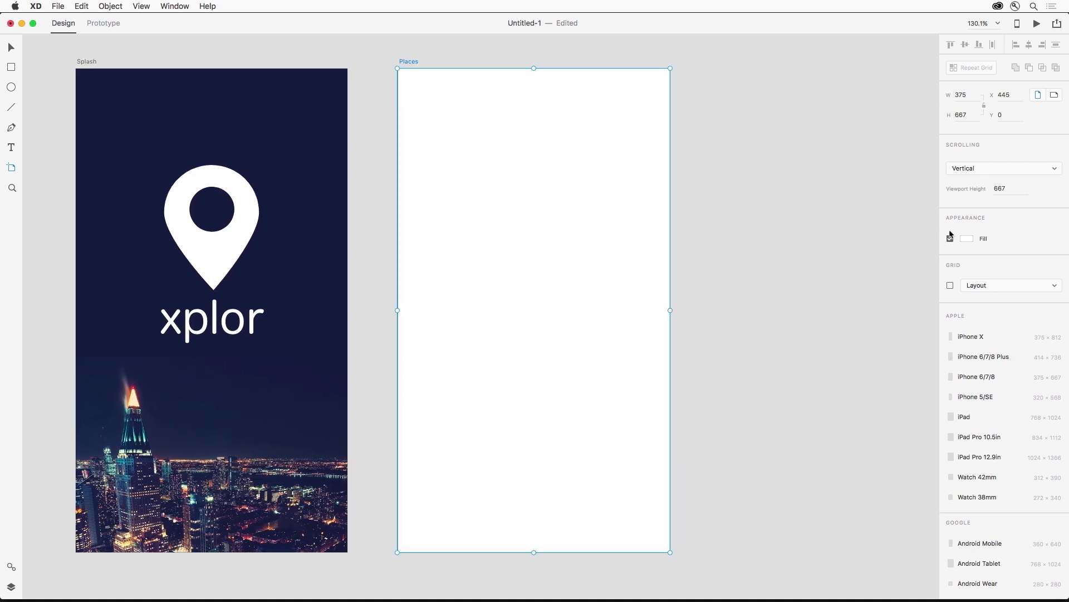
pyautogui.click(950, 239)
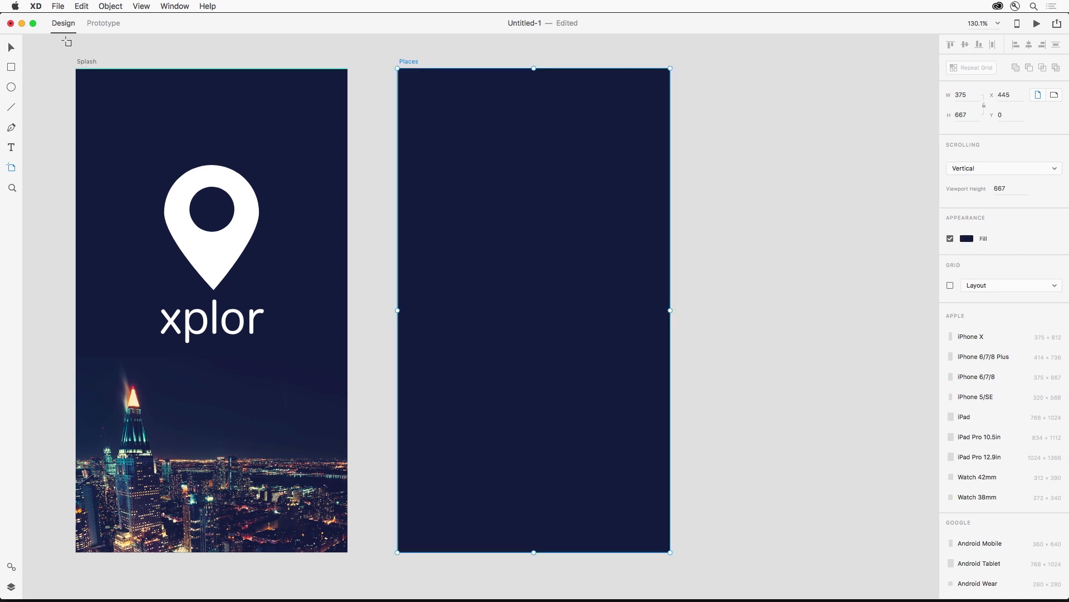
pyautogui.click(85, 8)
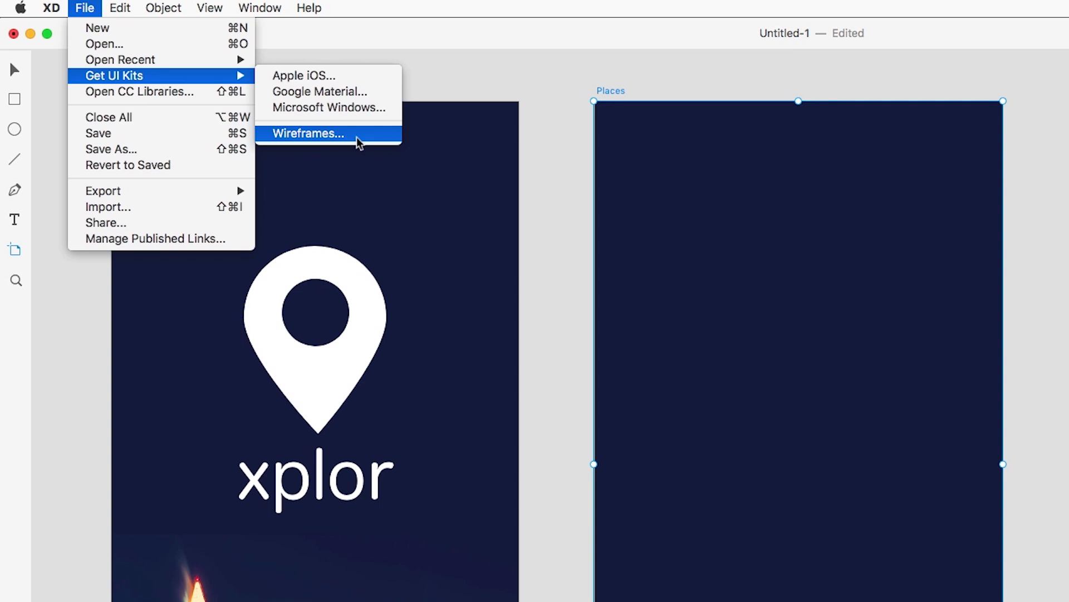
# Step: Download the Wireframes UI kit and paste its search bar, cards and tab bar onto Places
pyautogui.click(308, 134)
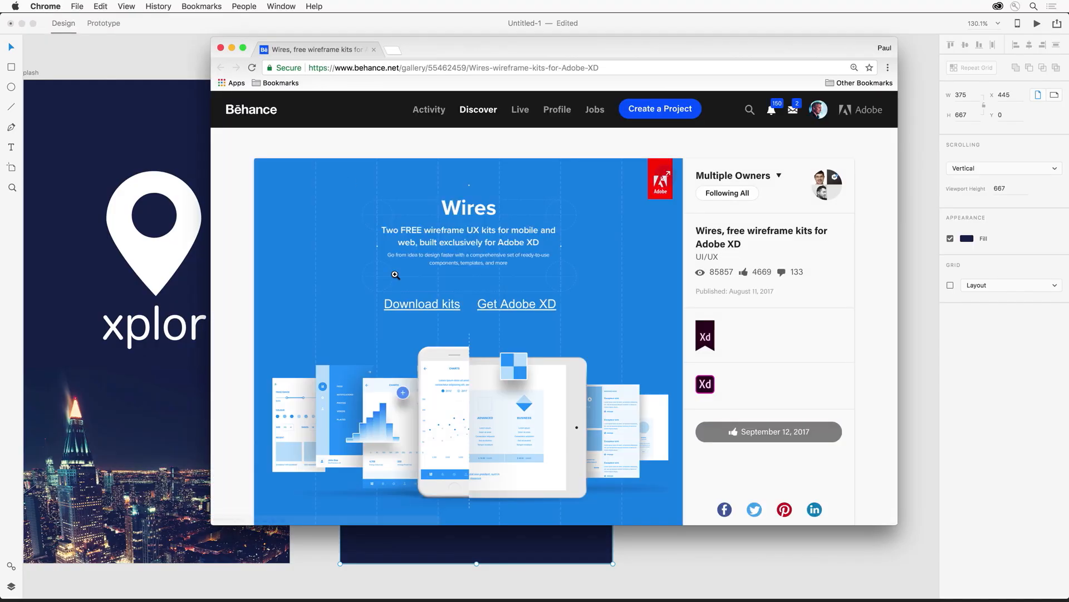
pyautogui.click(421, 303)
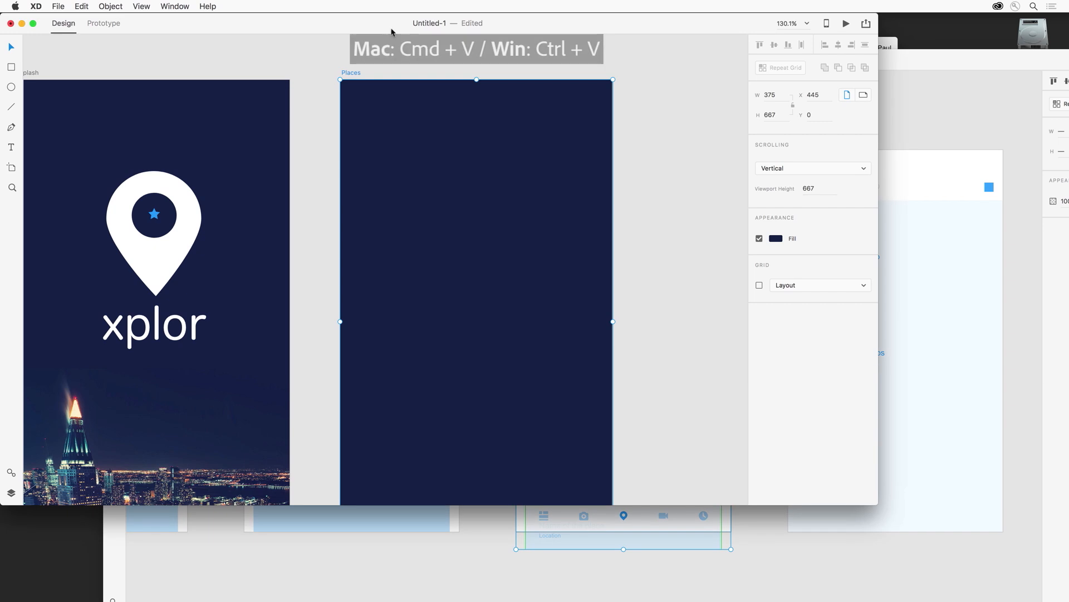
pyautogui.press('cmd+v')
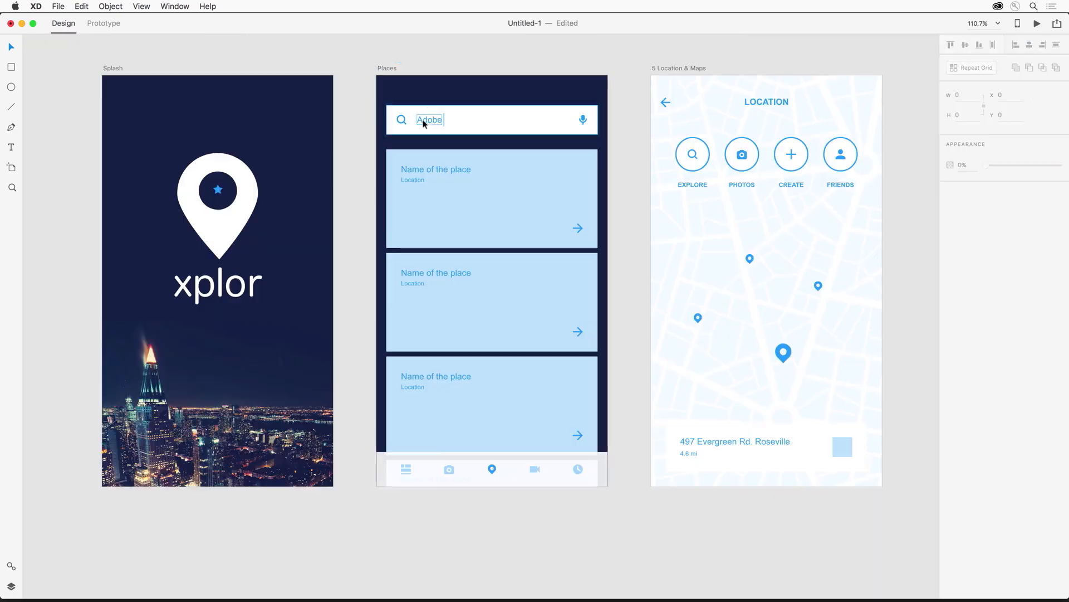
# Step: Set the search to Tokyo, title the first card Tokyo Tower and fade the card photos
pyautogui.write('Tokyo')
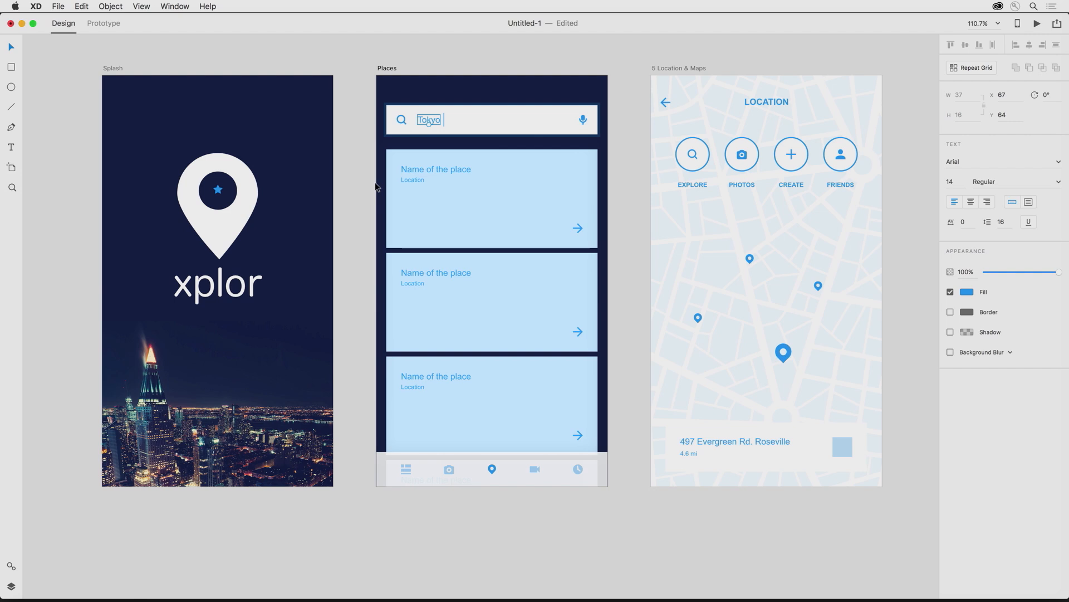
pyautogui.click(427, 171)
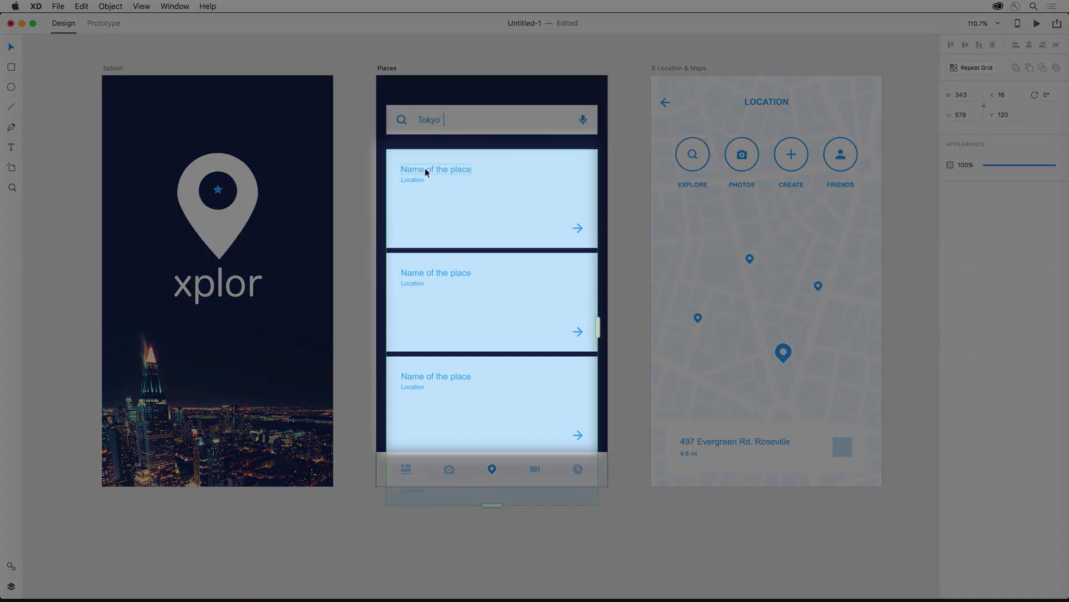
pyautogui.click(436, 169)
pyautogui.write('Tokyo Tower')
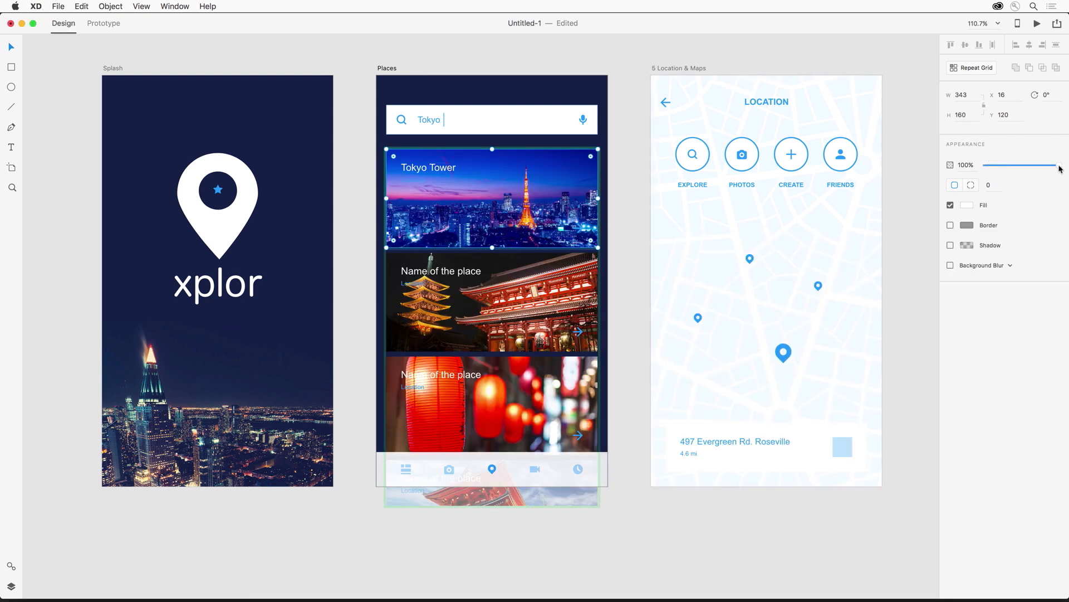
pyautogui.moveTo(1061, 165); pyautogui.dragTo(996, 165)
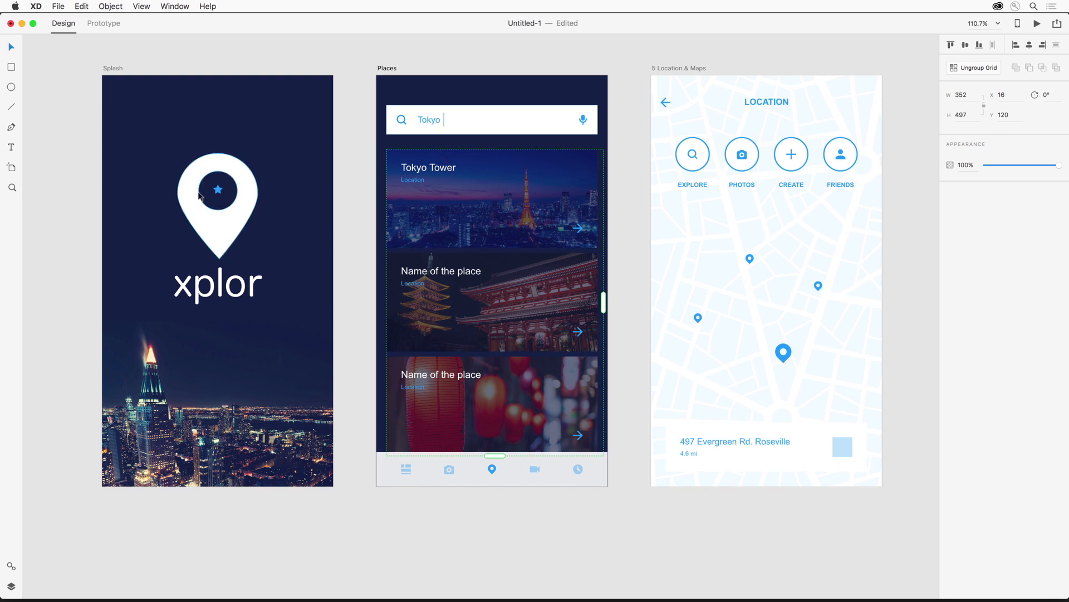
# Step: Copy the splash-pin star into the Tokyo Tower card as a five-wide Repeat Grid row
pyautogui.press('Cmd+C')
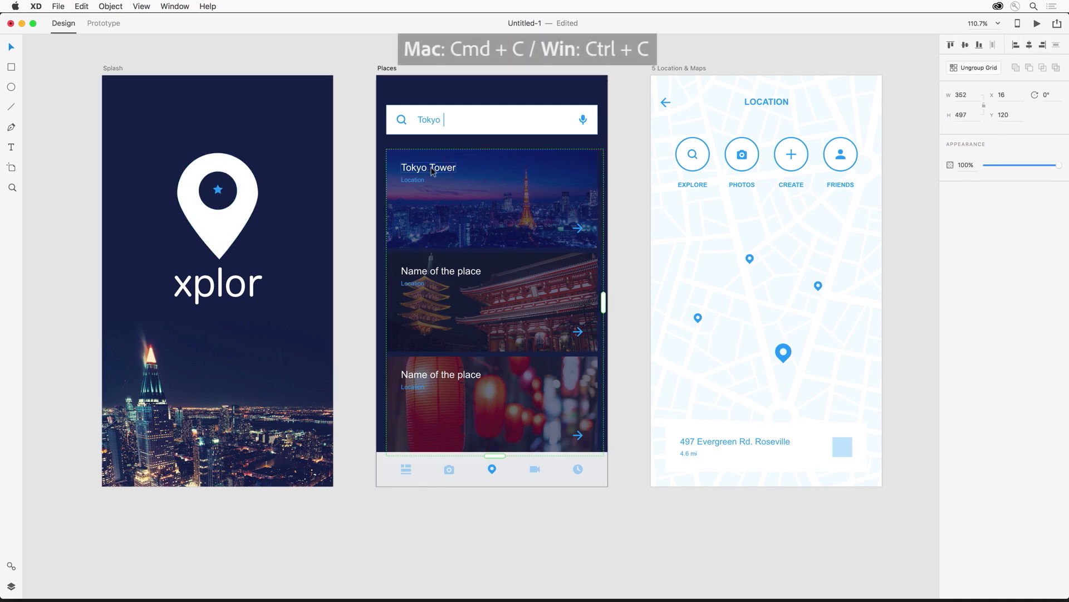
pyautogui.press('cmd+v')
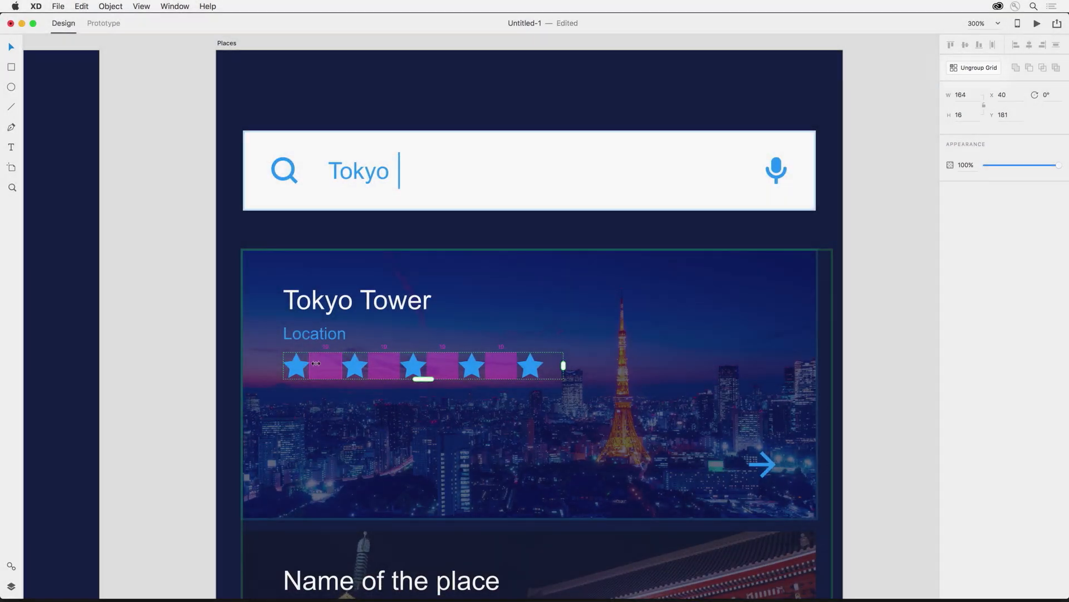
pyautogui.click(207, 307)
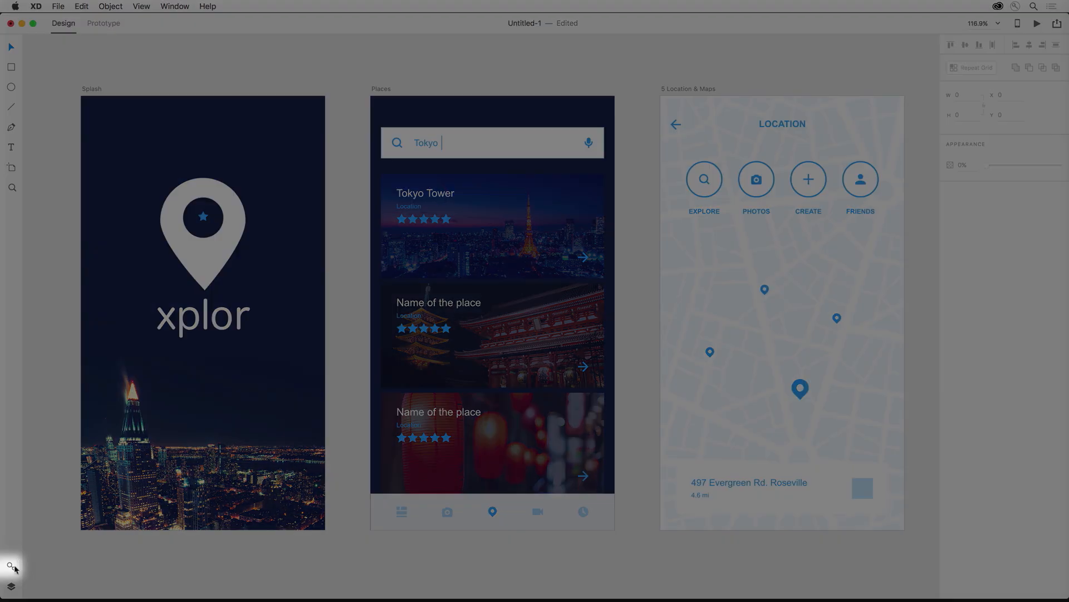
# Step: Select everything on all artboards and save its colours as document assets
pyautogui.click(12, 566)
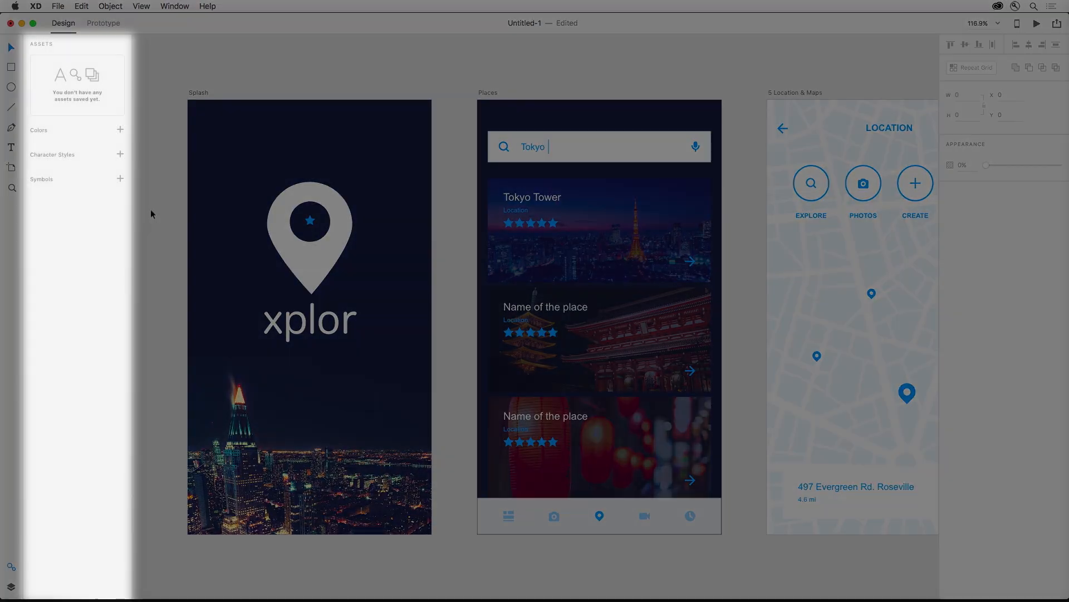
pyautogui.click(81, 6)
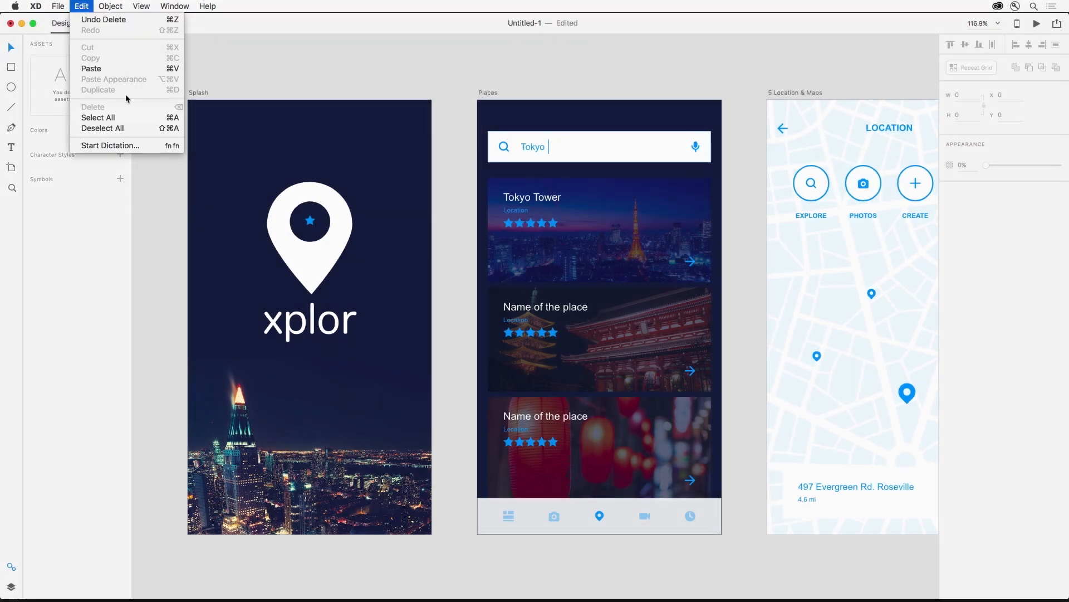
pyautogui.click(98, 118)
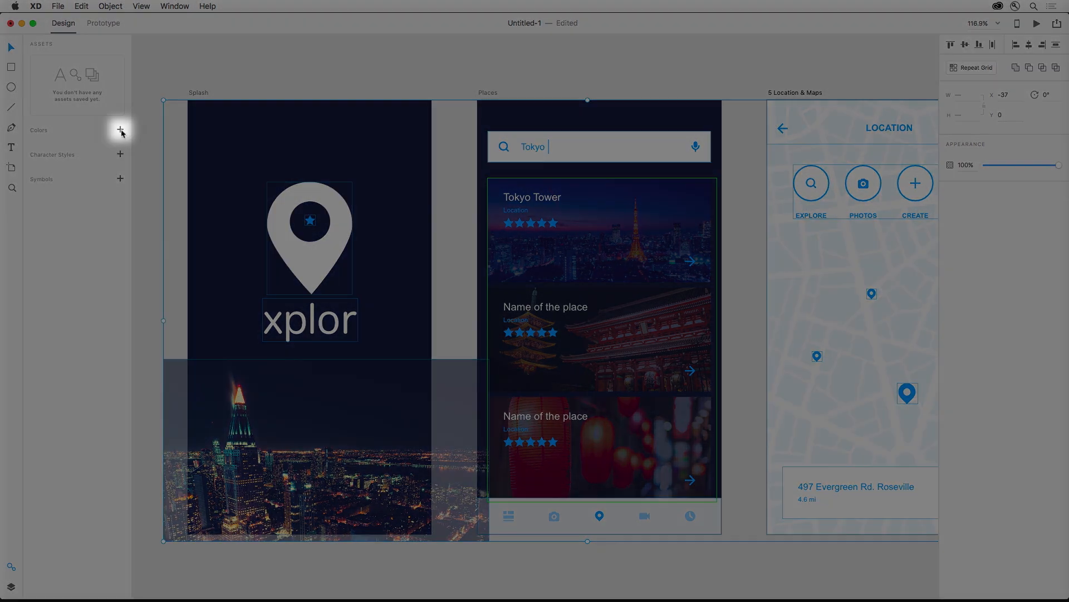
pyautogui.click(120, 131)
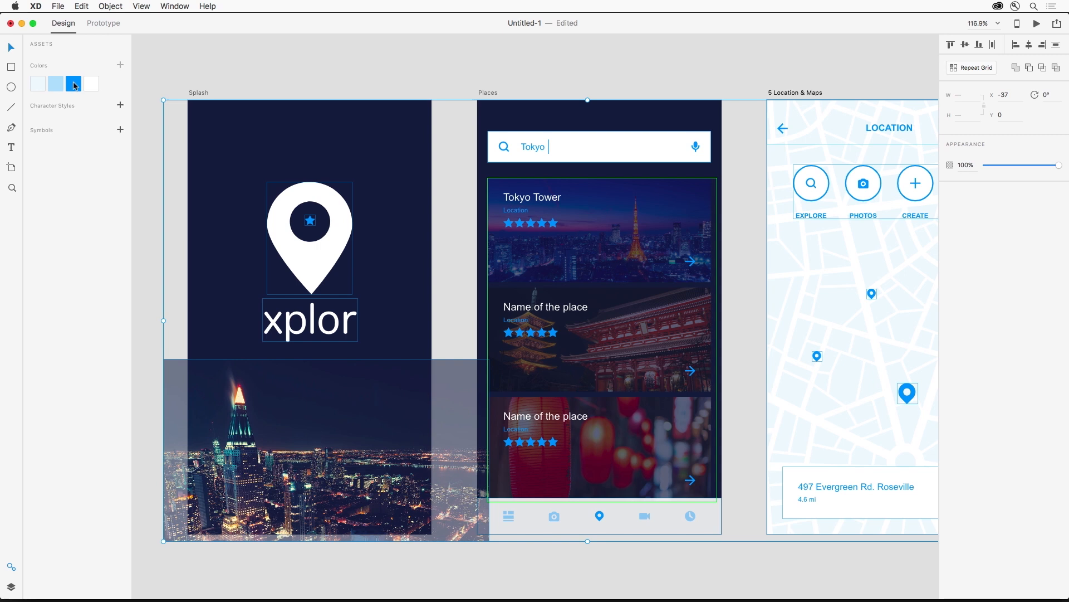
# Step: Edit the saved blue colour asset, shifting its hue to hot pink across all artboards
pyautogui.rightClick(73, 84)
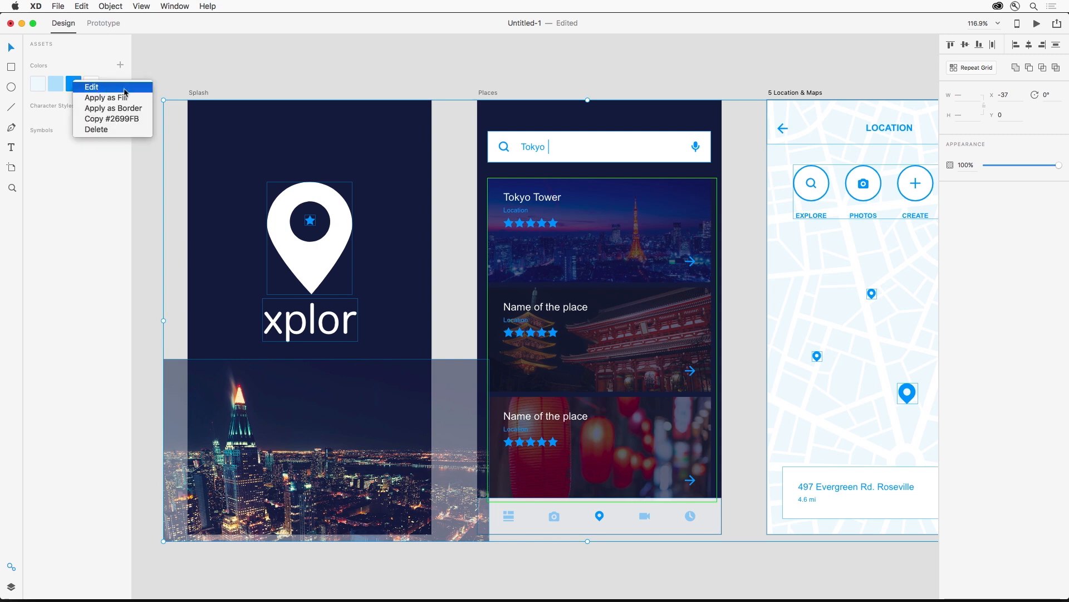
pyautogui.click(91, 87)
pyautogui.write('#FB2688')
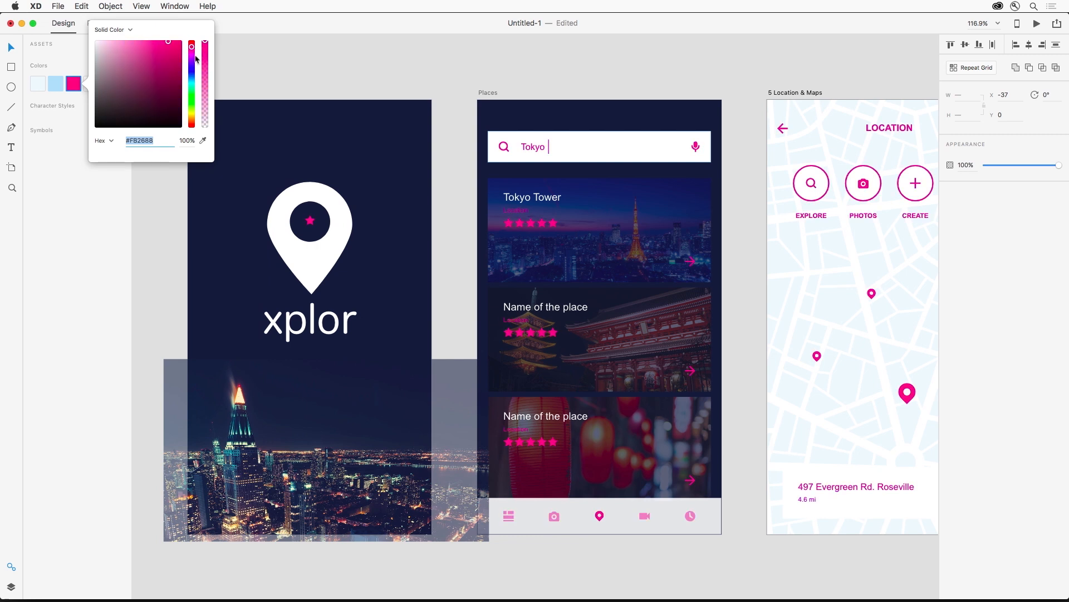
pyautogui.moveTo(191, 46); pyautogui.dragTo(191, 54)
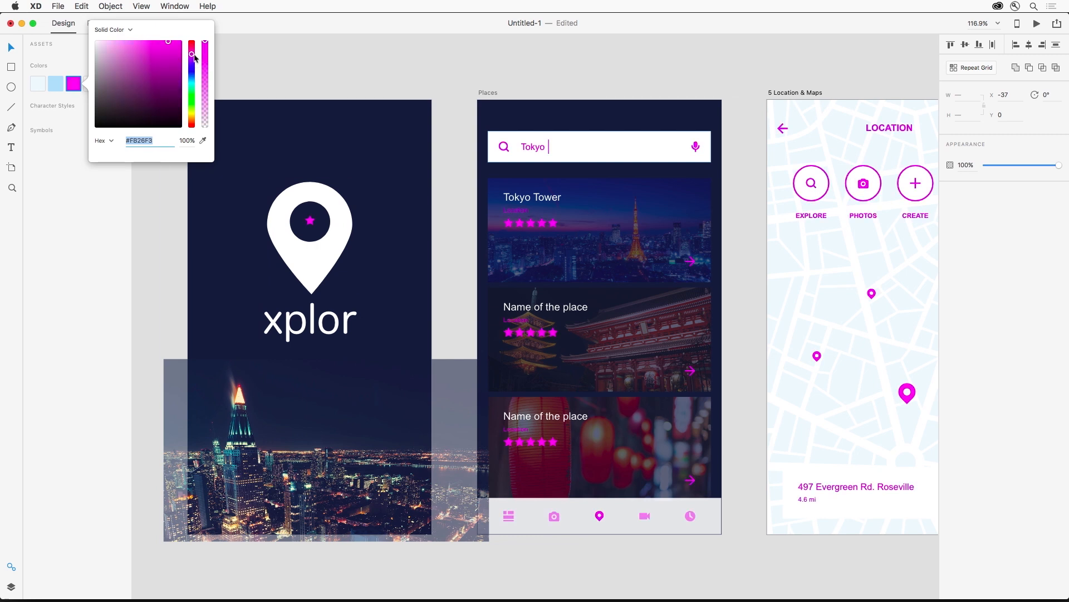
pyautogui.click(268, 59)
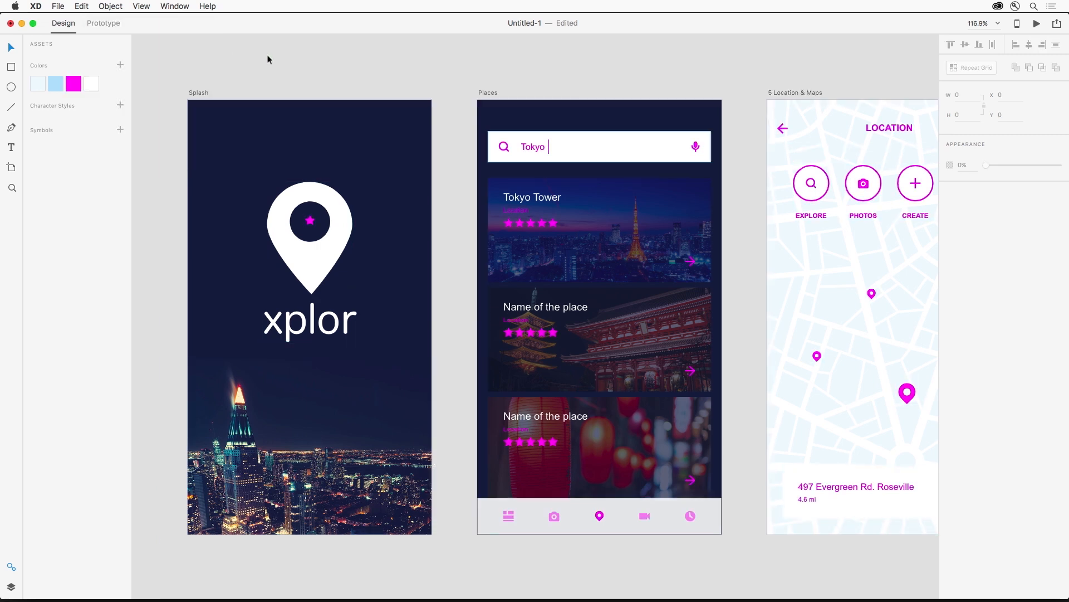